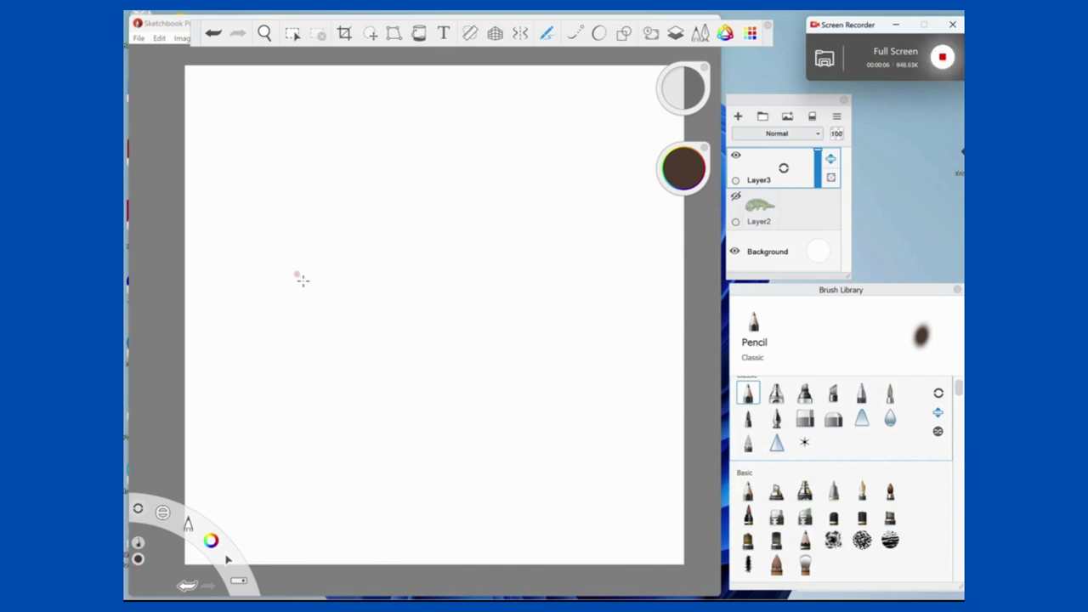
Sketch the front and middle body sections and the tapered tail outline in pencil.
{"action": "left_click_drag", "start_coordinate": [263, 293], "coordinate": [379, 234]}
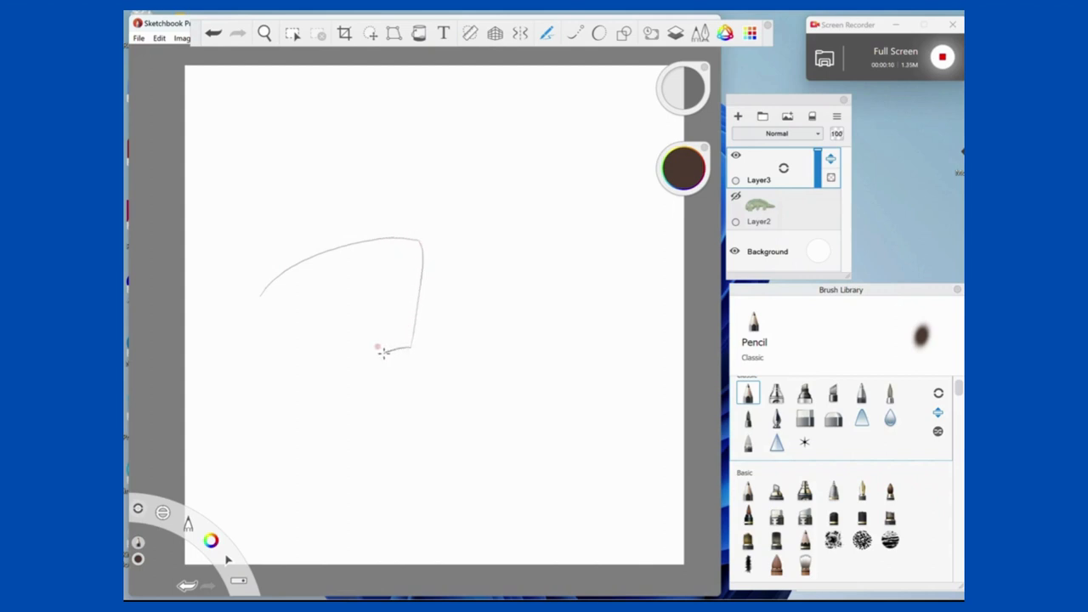
{"action": "left_click_drag", "start_coordinate": [381, 352], "coordinate": [273, 278]}
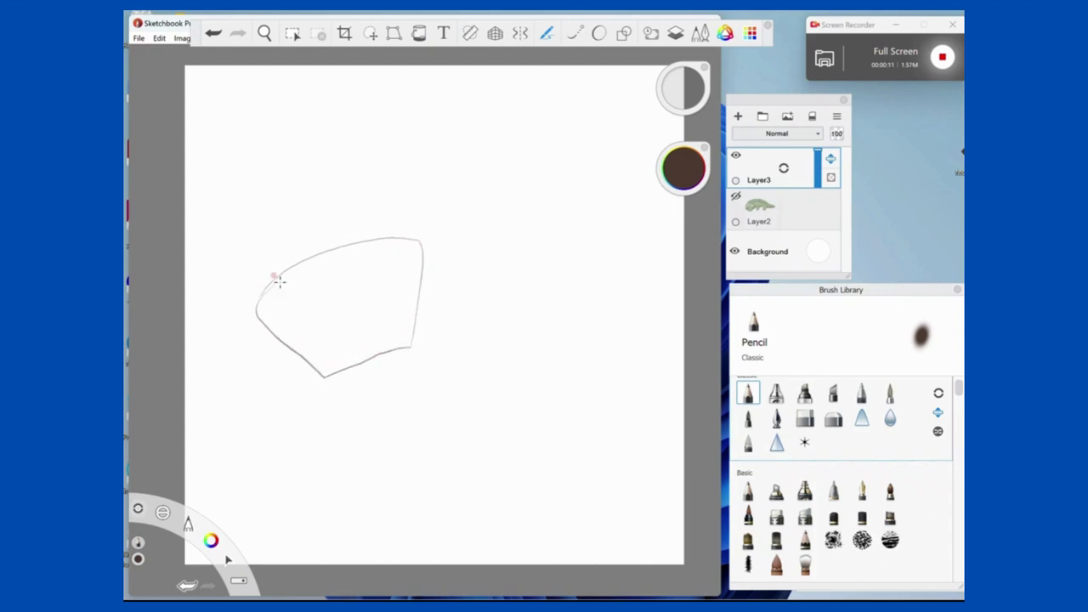
{"action": "left_click_drag", "start_coordinate": [275, 276], "coordinate": [408, 331]}
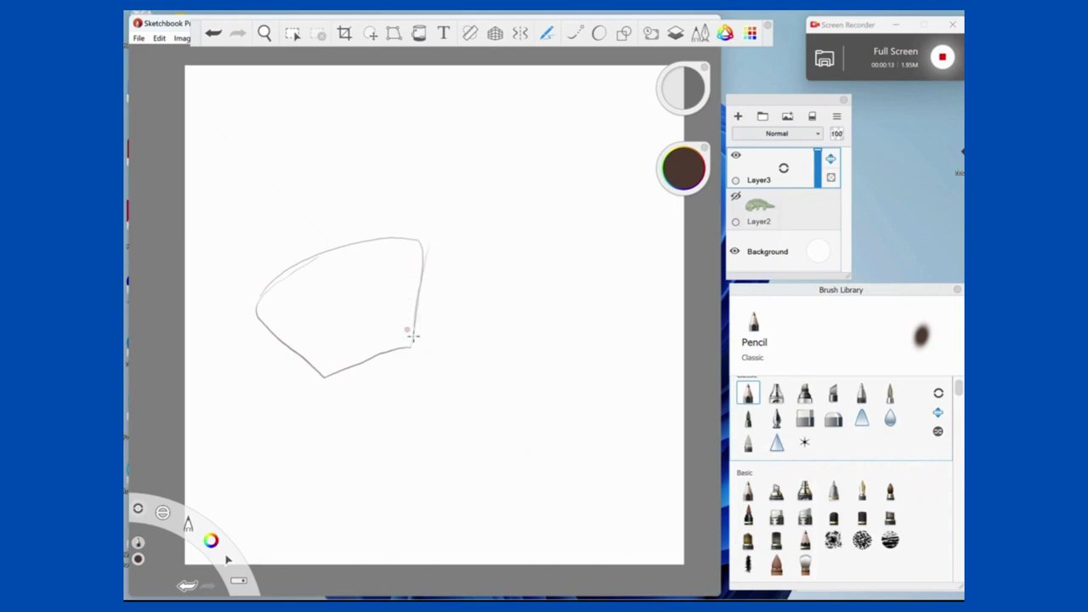
{"action": "left_click_drag", "start_coordinate": [425, 246], "coordinate": [544, 302]}
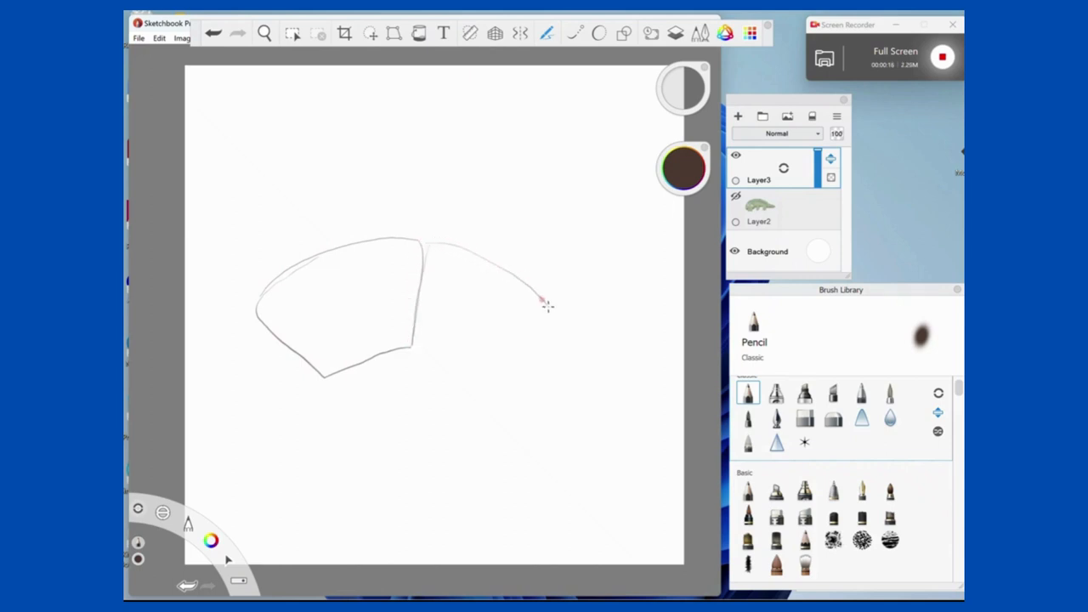
{"action": "left_click_drag", "start_coordinate": [423, 246], "coordinate": [543, 306]}
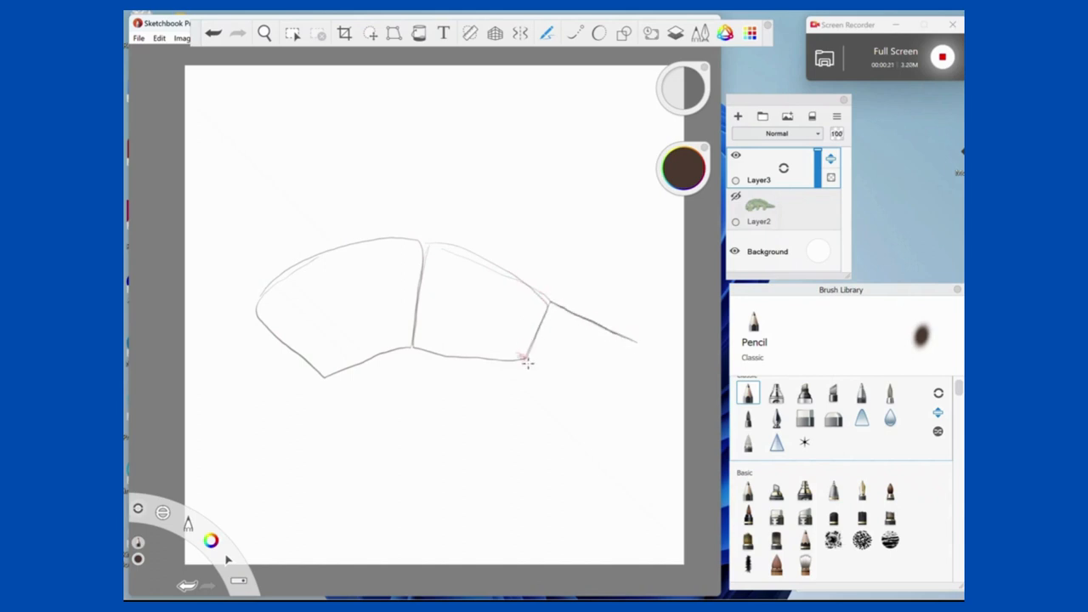
{"action": "left_click_drag", "start_coordinate": [525, 364], "coordinate": [548, 297]}
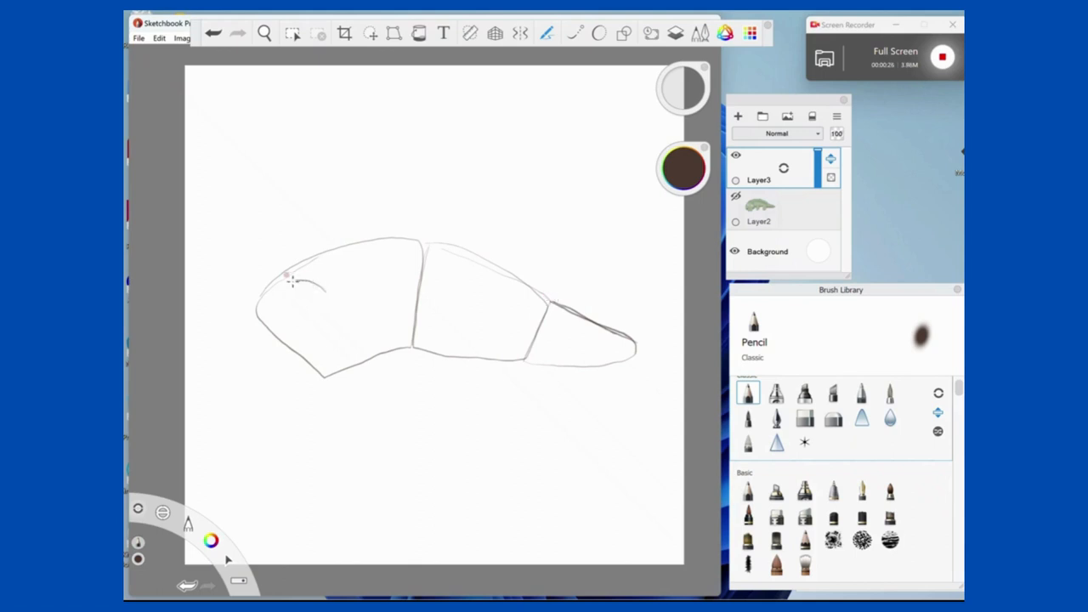
Sketch a round head circle with a smaller snout circle below it.
{"action": "left_click_drag", "start_coordinate": [289, 272], "coordinate": [297, 374]}
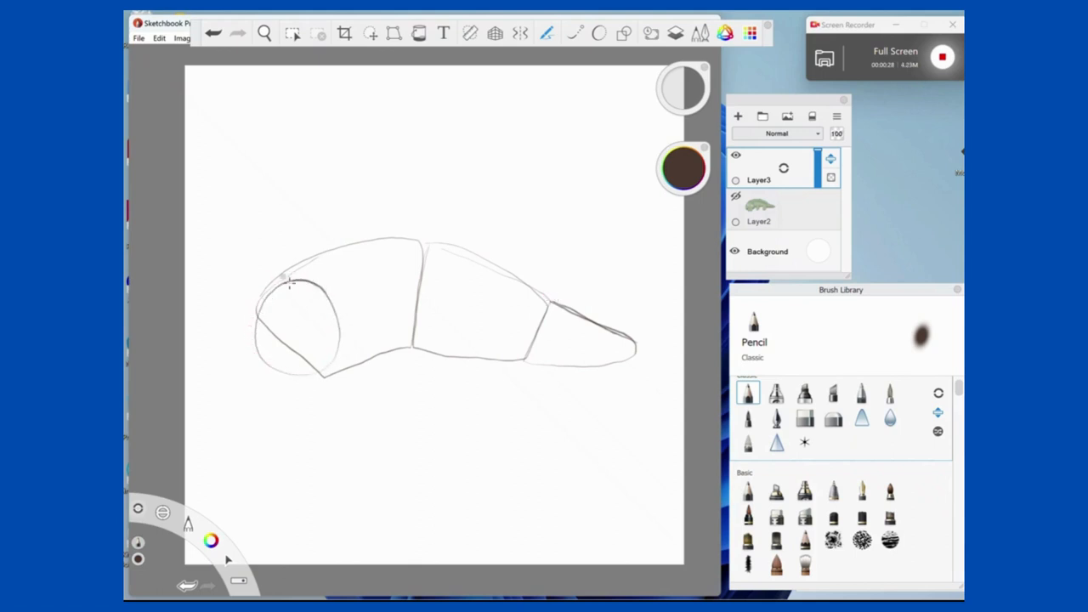
{"action": "left_click_drag", "start_coordinate": [289, 280], "coordinate": [327, 378]}
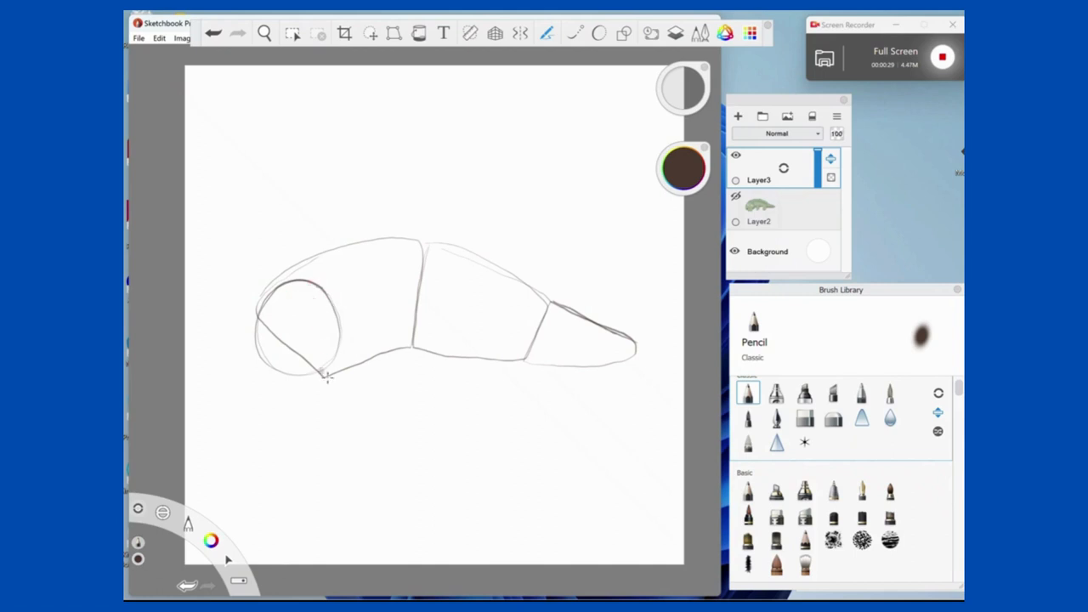
{"action": "left_click_drag", "start_coordinate": [297, 357], "coordinate": [301, 416]}
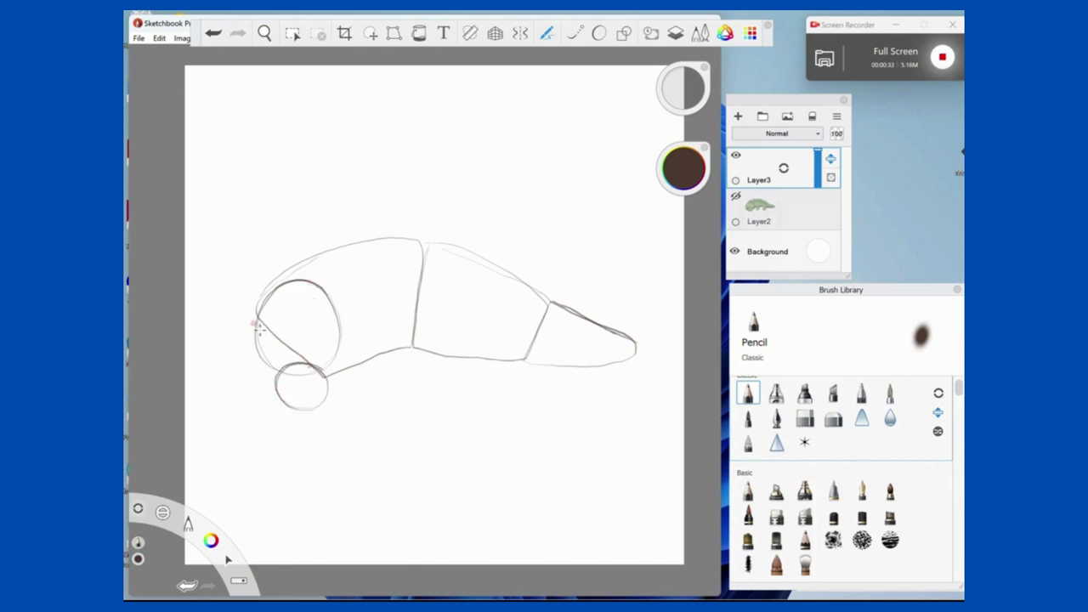
Draw construction circles for the eyes and snout, plus small nostril circles.
{"action": "left_click_drag", "start_coordinate": [272, 327], "coordinate": [247, 386]}
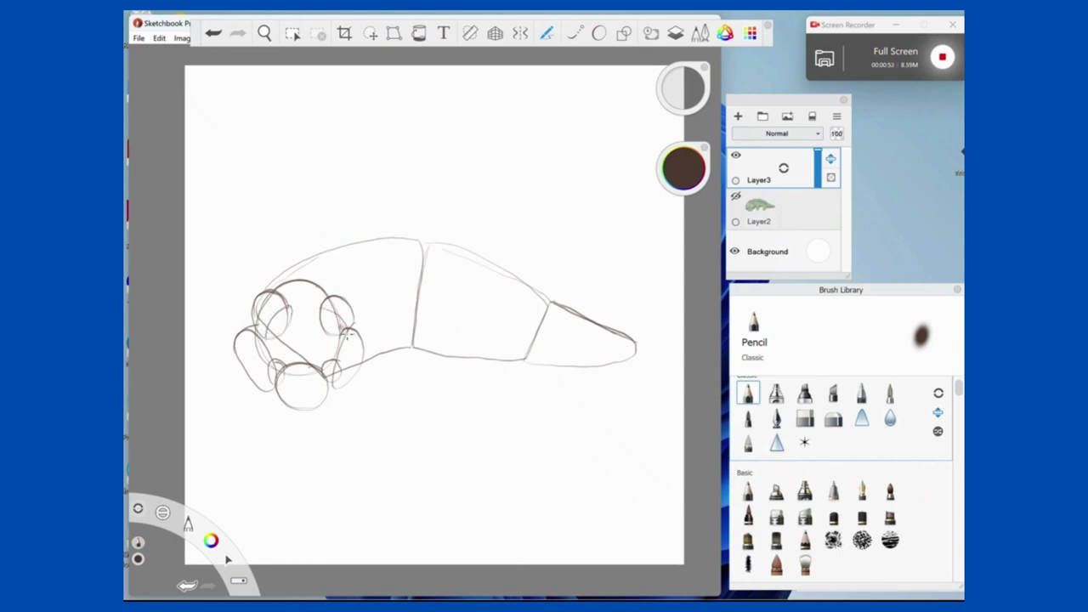
{"action": "left_click_drag", "start_coordinate": [323, 315], "coordinate": [340, 331]}
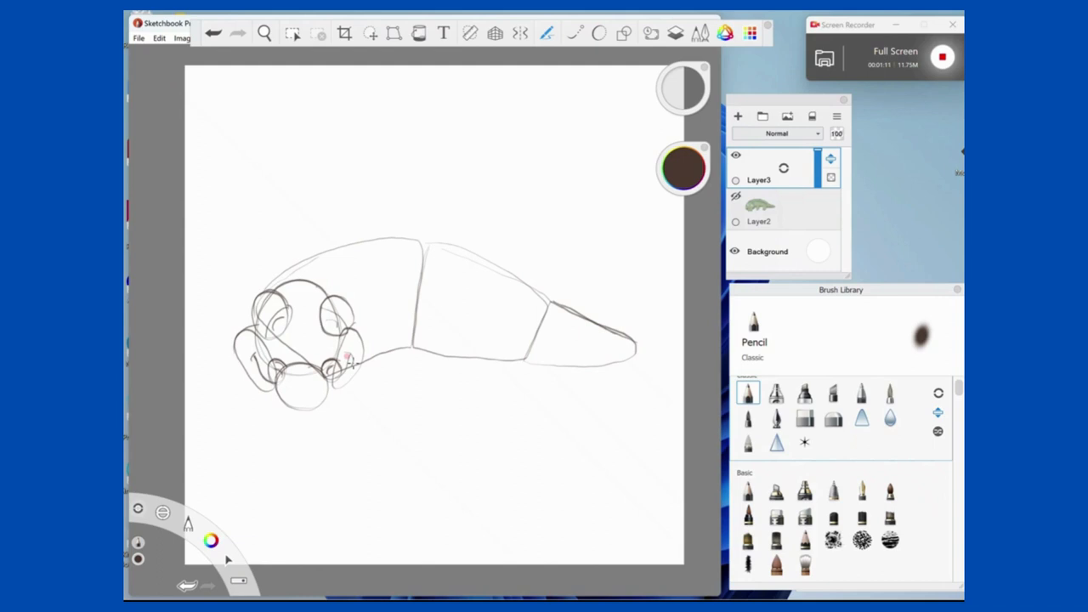
Sketch circles for the front and hind legs with boxy feet beneath each.
{"action": "left_click_drag", "start_coordinate": [416, 323], "coordinate": [411, 366]}
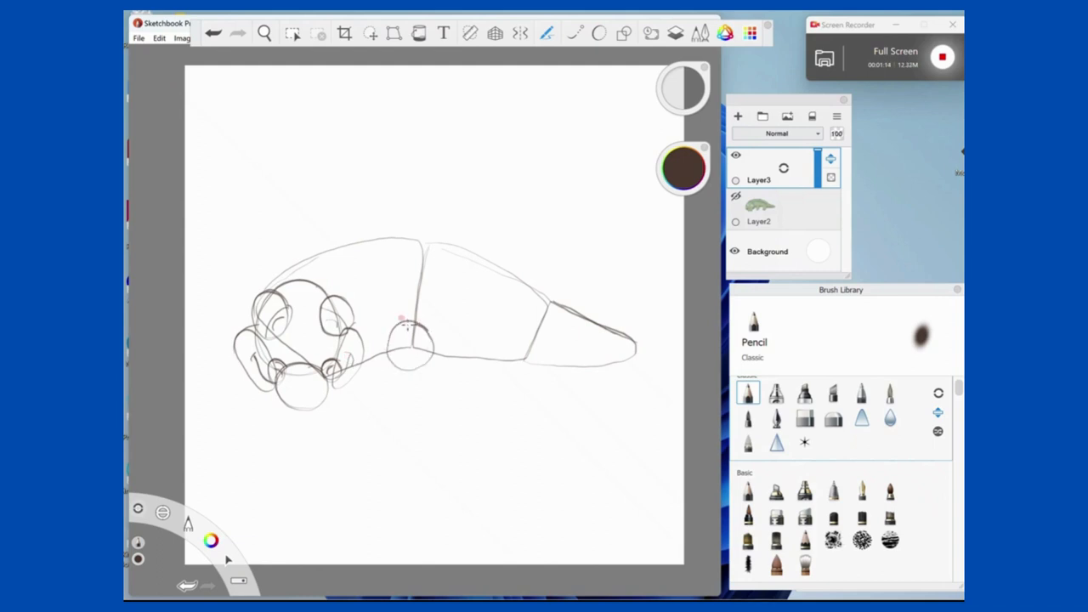
{"action": "left_click_drag", "start_coordinate": [399, 319], "coordinate": [408, 391]}
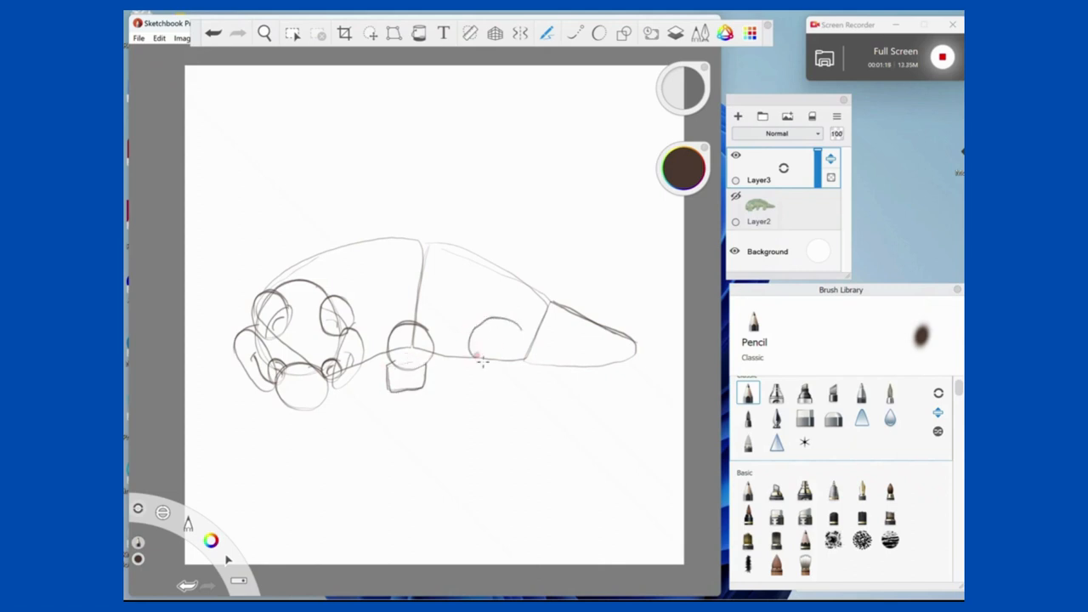
{"action": "left_click_drag", "start_coordinate": [476, 352], "coordinate": [506, 327]}
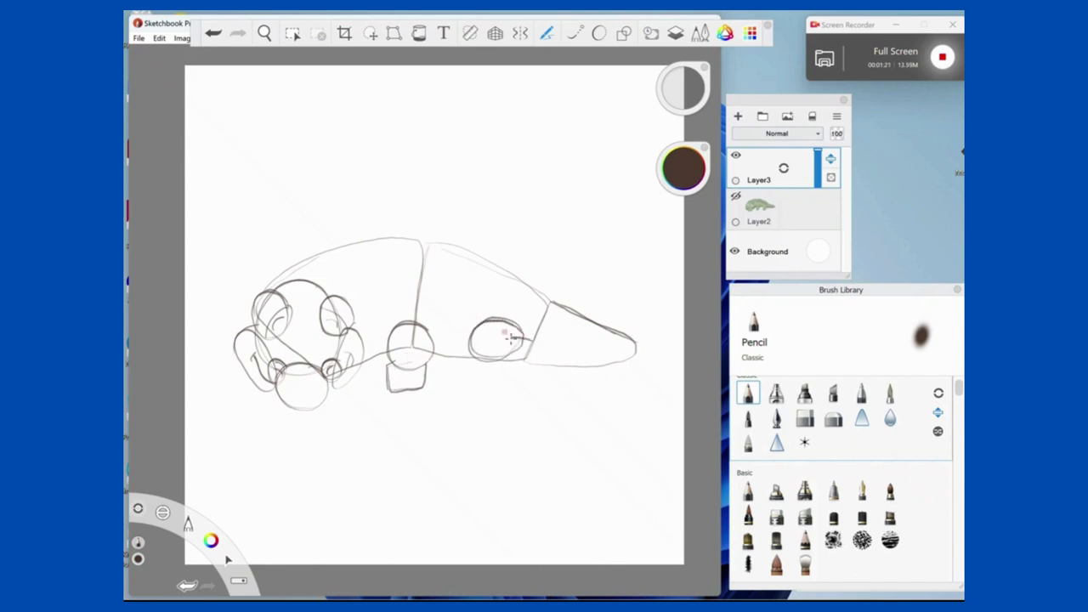
{"action": "left_click_drag", "start_coordinate": [526, 340], "coordinate": [475, 383]}
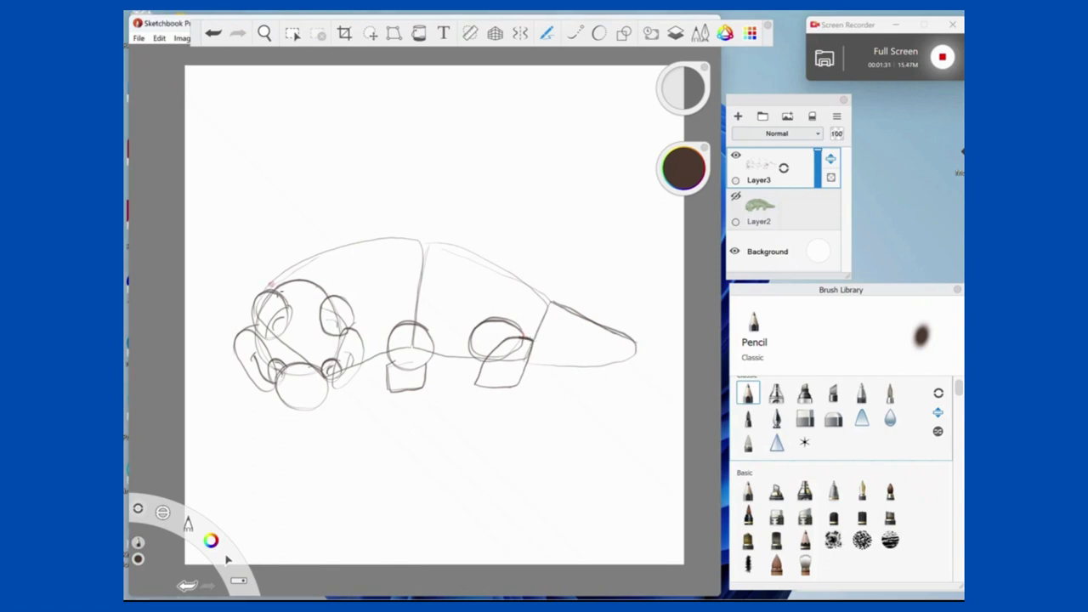
Ink the head top, bumpy brow ridge, eyes, side of the face, snout and nostrils.
{"action": "left_click_drag", "start_coordinate": [272, 293], "coordinate": [322, 287]}
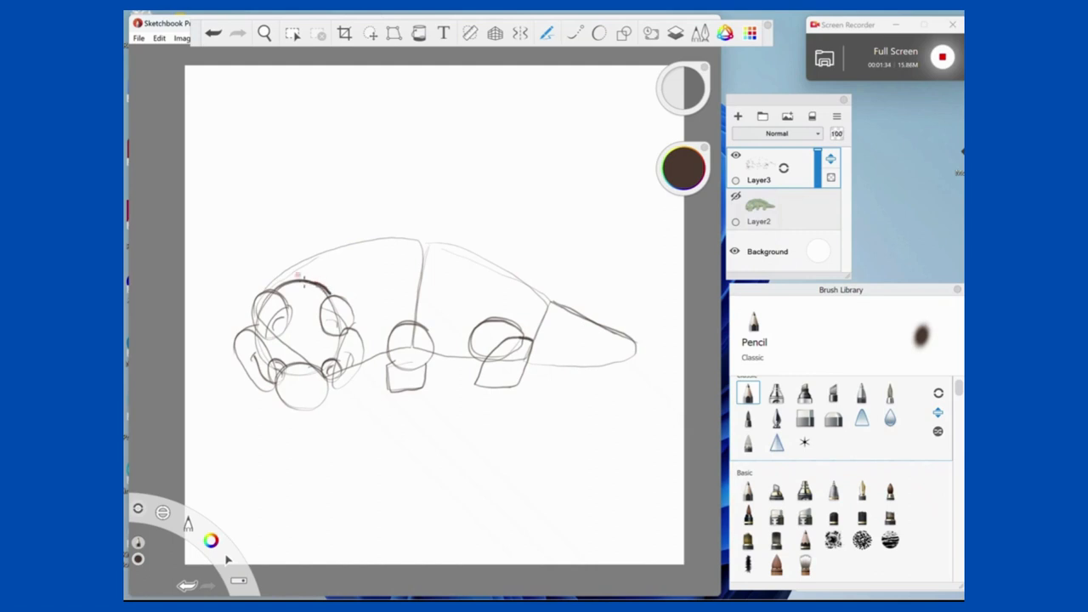
{"action": "left_click_drag", "start_coordinate": [272, 293], "coordinate": [331, 293]}
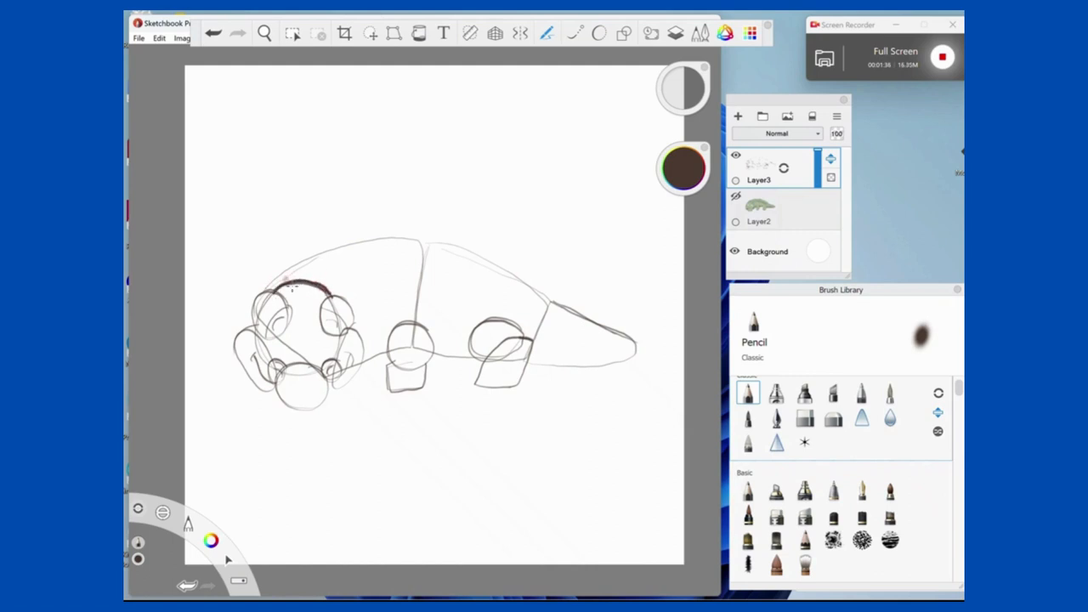
{"action": "left_click_drag", "start_coordinate": [289, 289], "coordinate": [318, 279]}
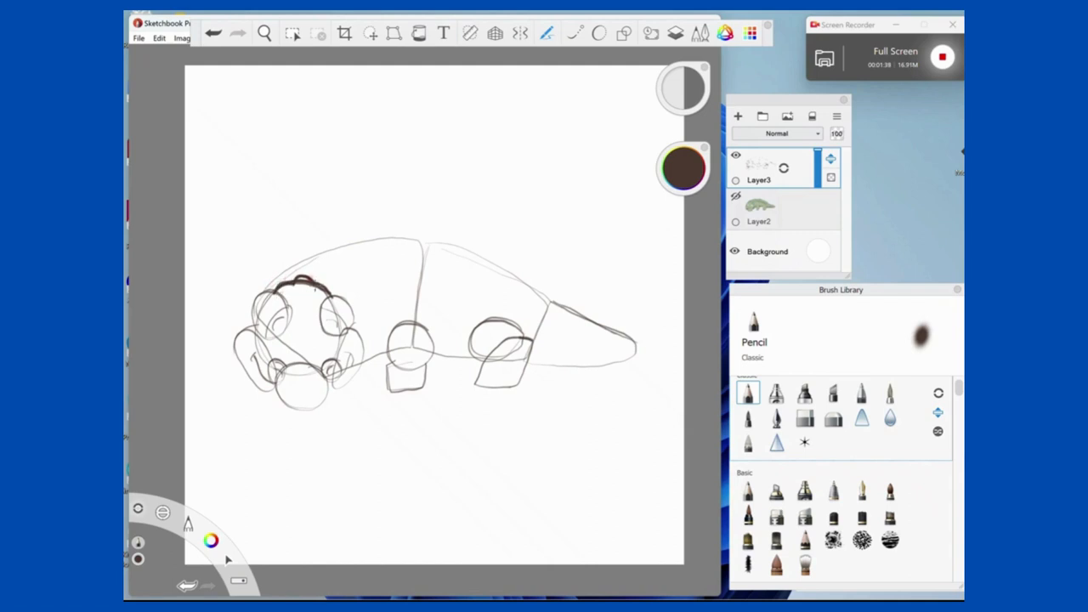
{"action": "left_click", "coordinate": [302, 294]}
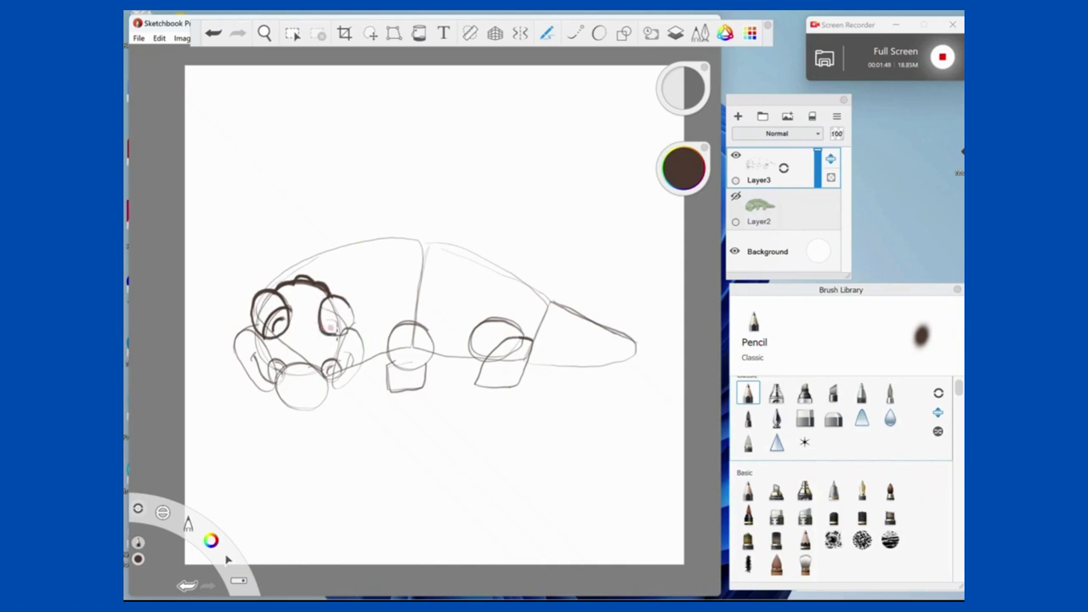
{"action": "left_click_drag", "start_coordinate": [319, 297], "coordinate": [340, 331]}
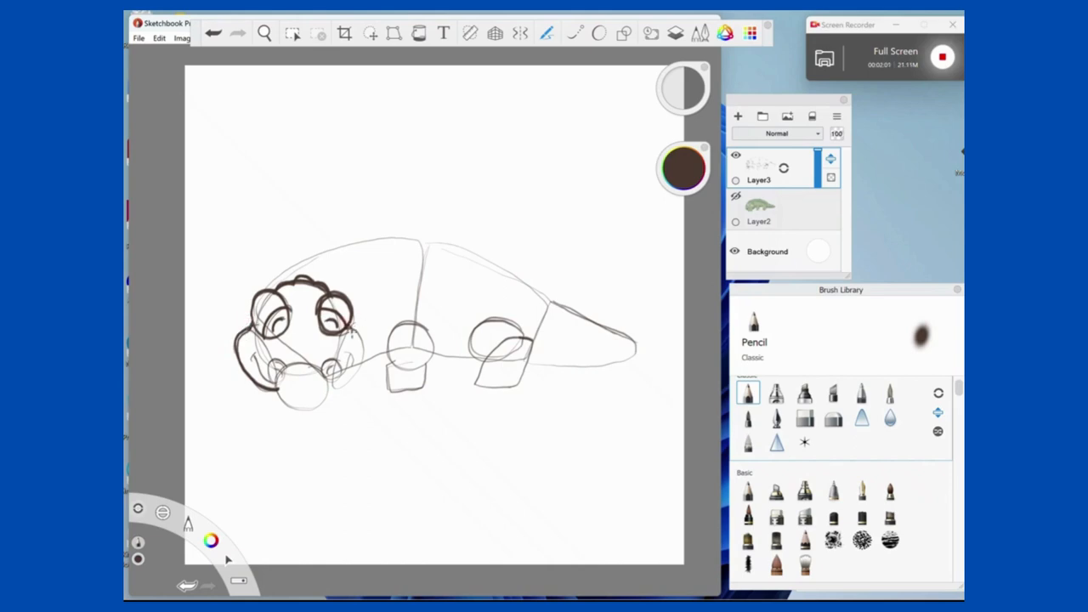
{"action": "left_click_drag", "start_coordinate": [348, 327], "coordinate": [338, 389]}
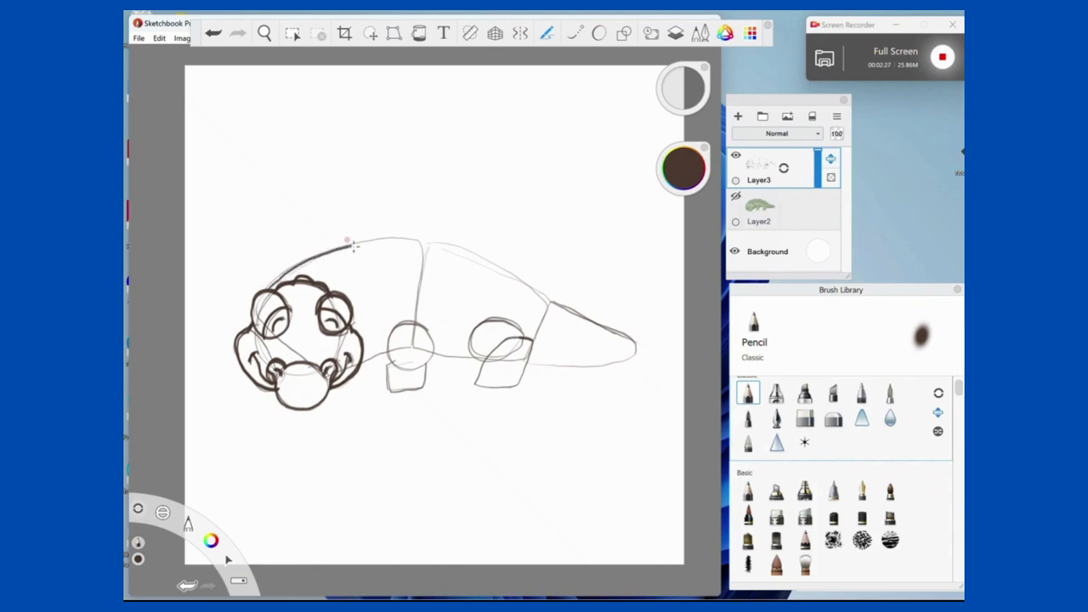
Ink the back line from the neck to the tail tip and the belly under the tail.
{"action": "left_click_drag", "start_coordinate": [348, 242], "coordinate": [489, 261]}
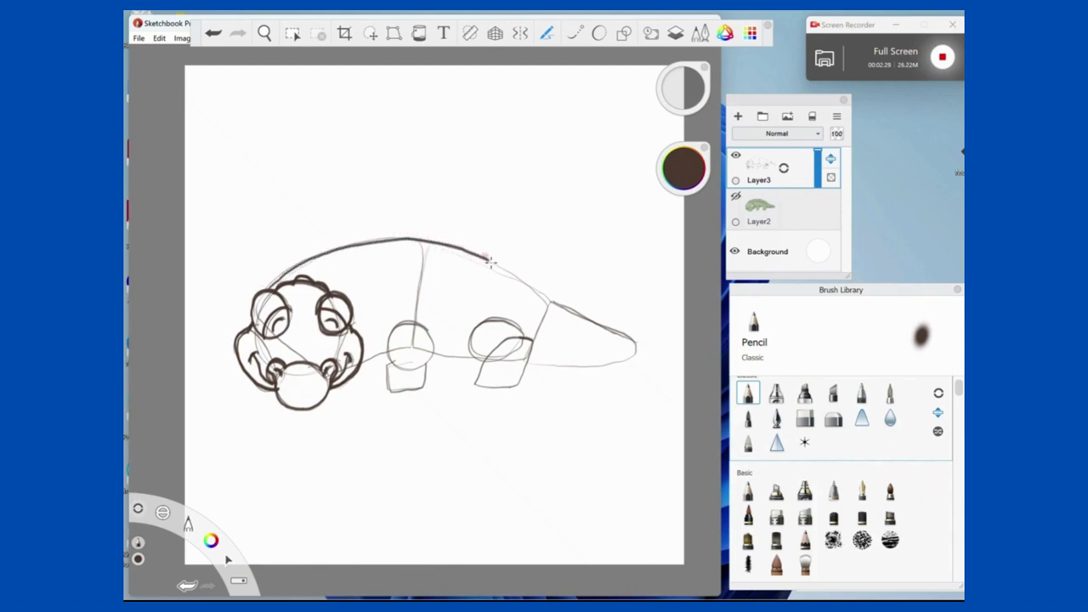
{"action": "left_click_drag", "start_coordinate": [485, 255], "coordinate": [603, 336]}
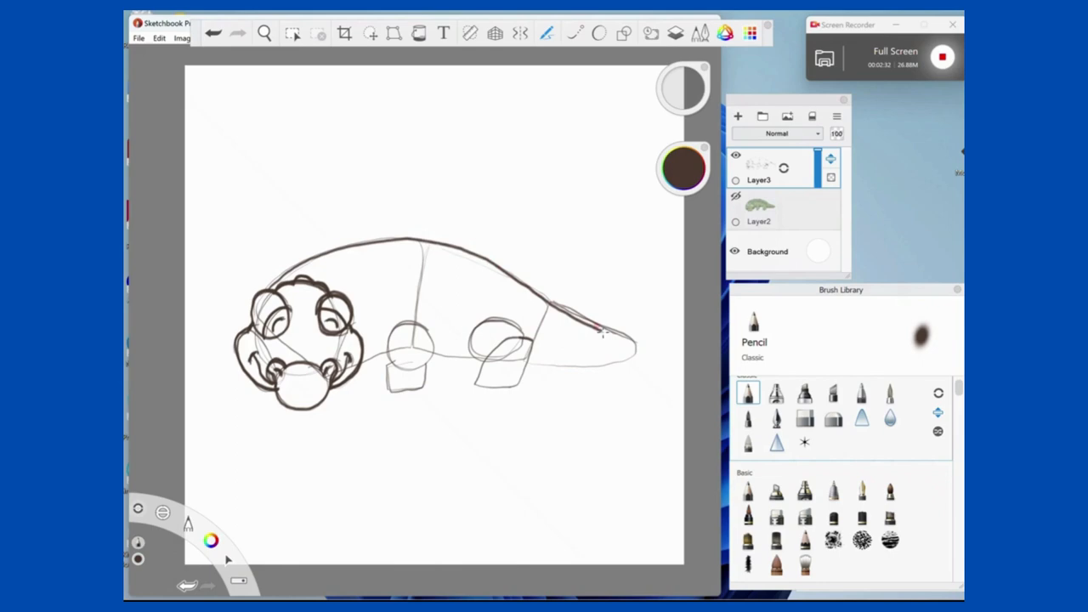
{"action": "left_click_drag", "start_coordinate": [599, 332], "coordinate": [578, 363]}
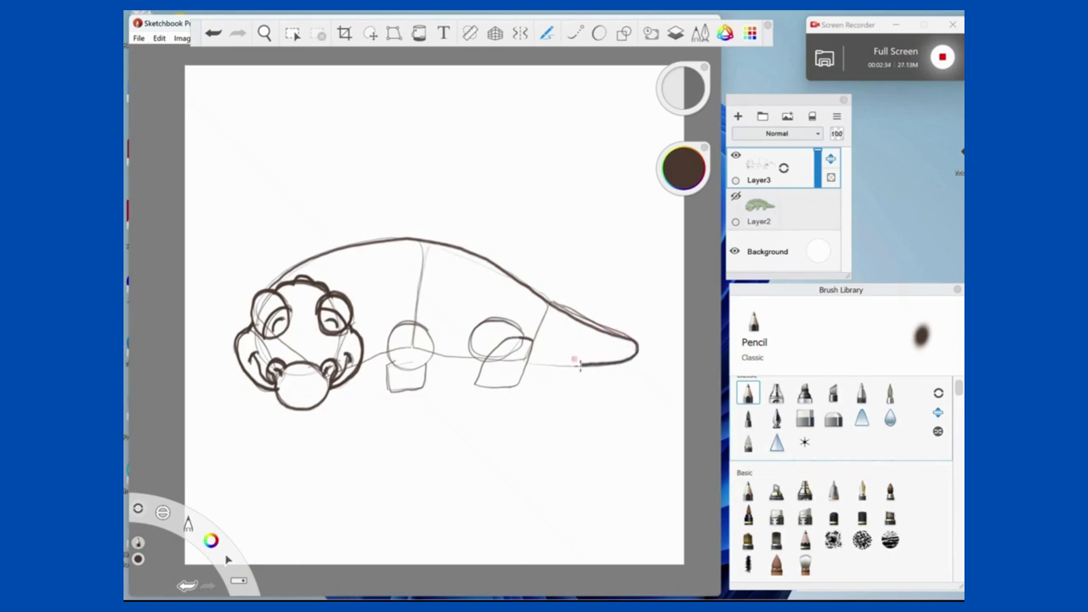
{"action": "left_click_drag", "start_coordinate": [518, 364], "coordinate": [578, 363]}
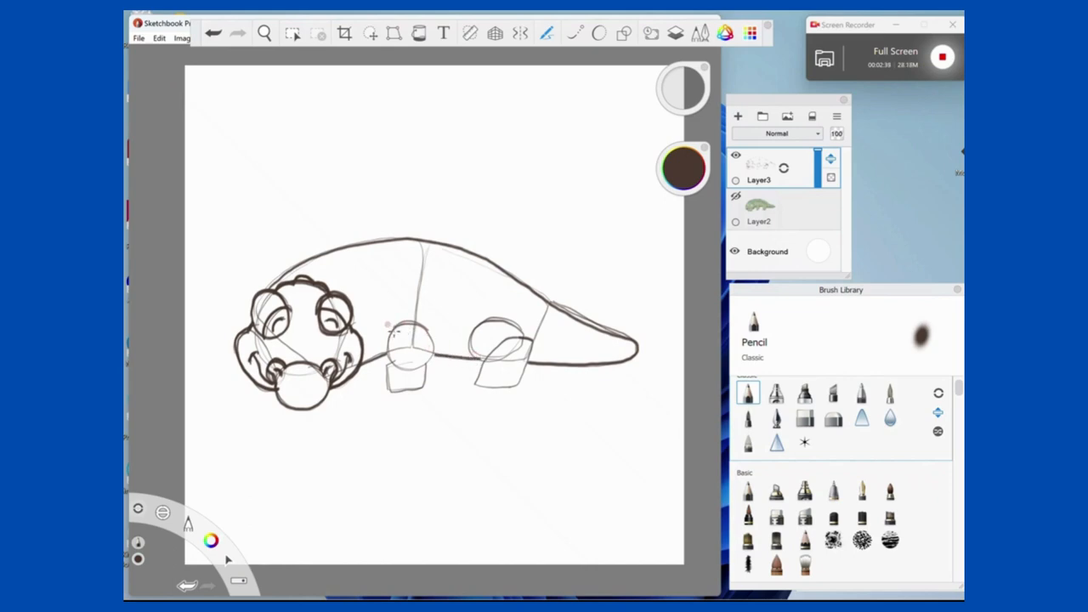
Ink the belly between the legs, the front leg with toes, and the hind leg.
{"action": "left_click_drag", "start_coordinate": [391, 327], "coordinate": [395, 369]}
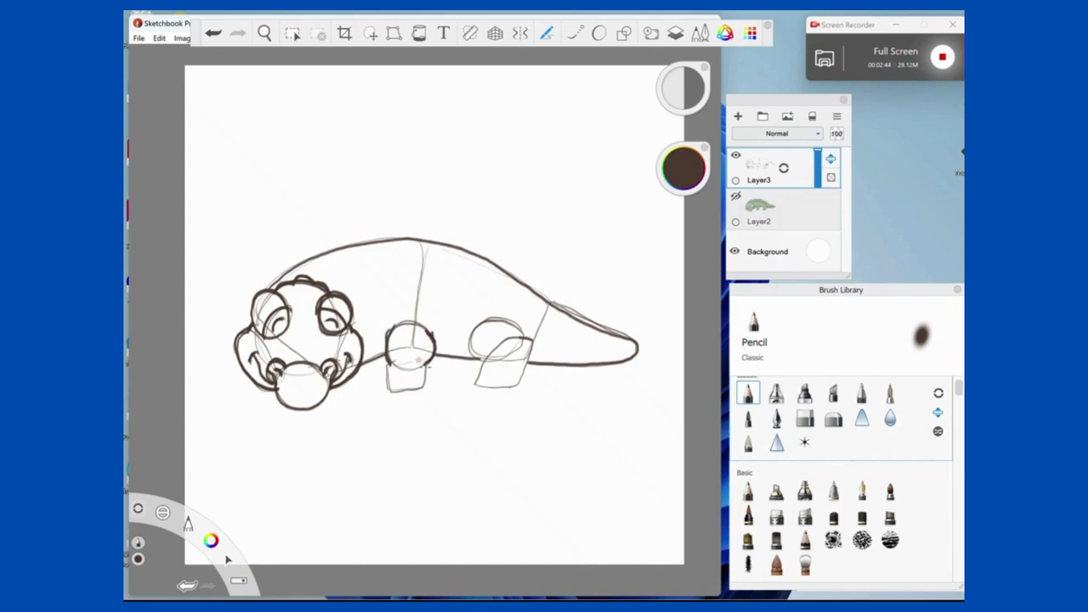
{"action": "left_click_drag", "start_coordinate": [395, 361], "coordinate": [389, 391]}
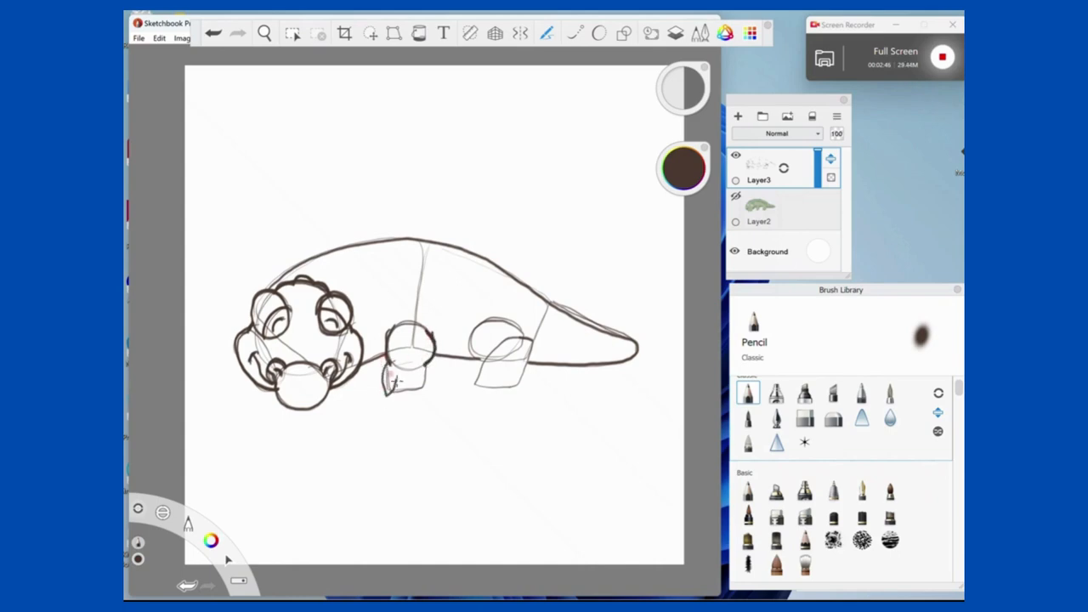
{"action": "left_click_drag", "start_coordinate": [382, 366], "coordinate": [416, 387]}
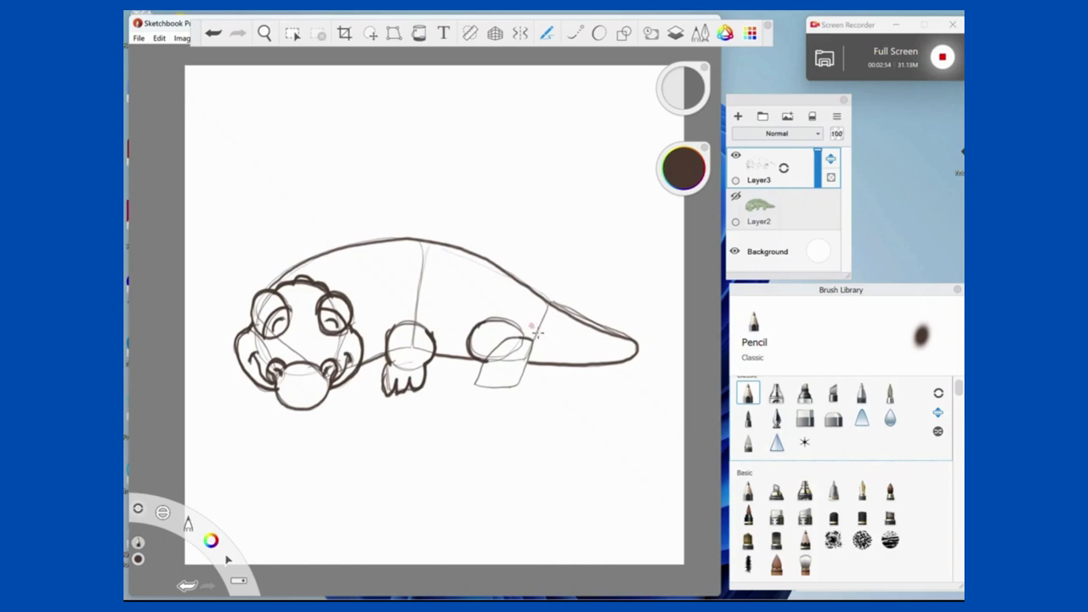
{"action": "left_click_drag", "start_coordinate": [531, 330], "coordinate": [518, 384]}
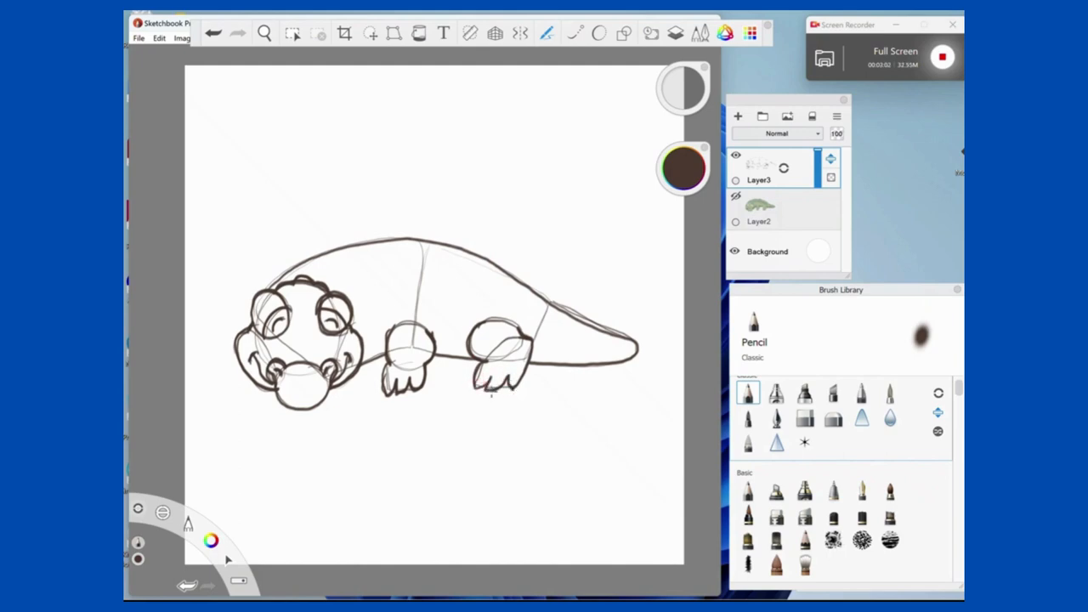
{"action": "left_click_drag", "start_coordinate": [480, 374], "coordinate": [510, 395]}
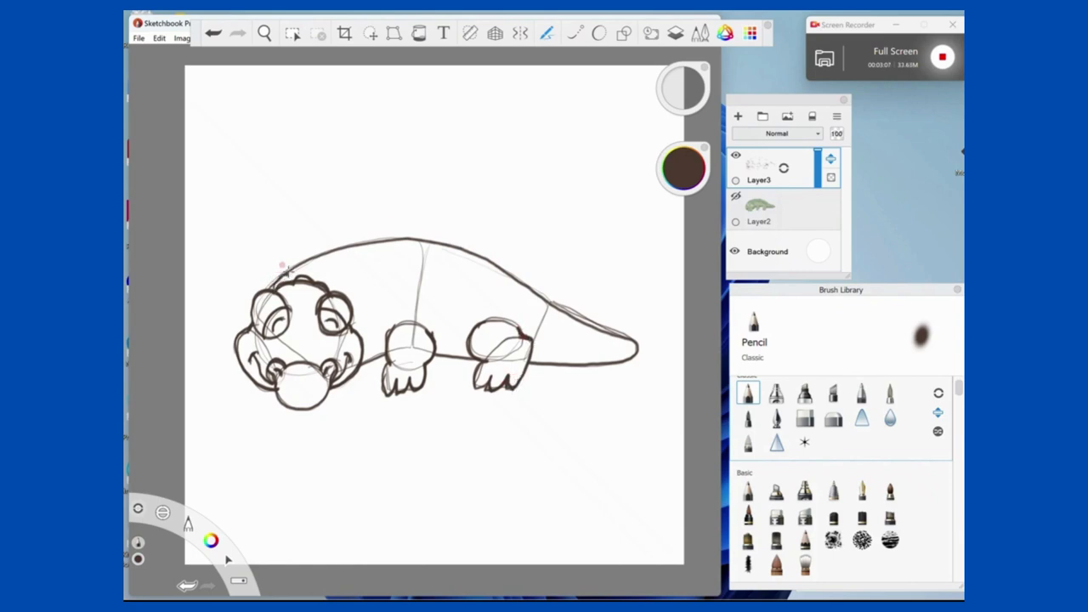
Draw the bumpy ridge from behind the head along the back to the tail tip.
{"action": "left_click_drag", "start_coordinate": [276, 267], "coordinate": [340, 246]}
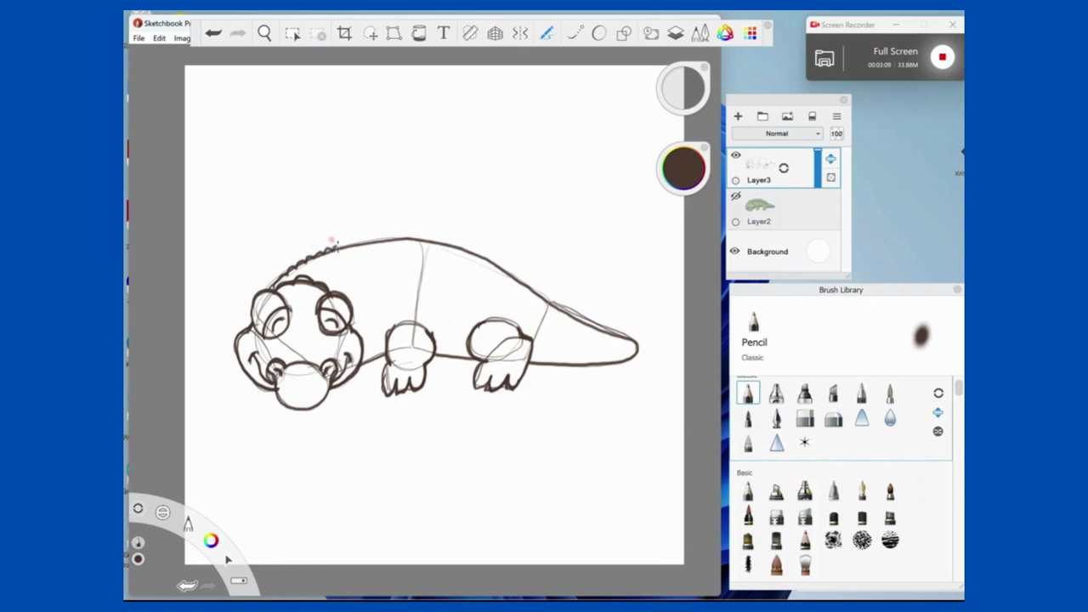
{"action": "left_click_drag", "start_coordinate": [329, 246], "coordinate": [400, 234]}
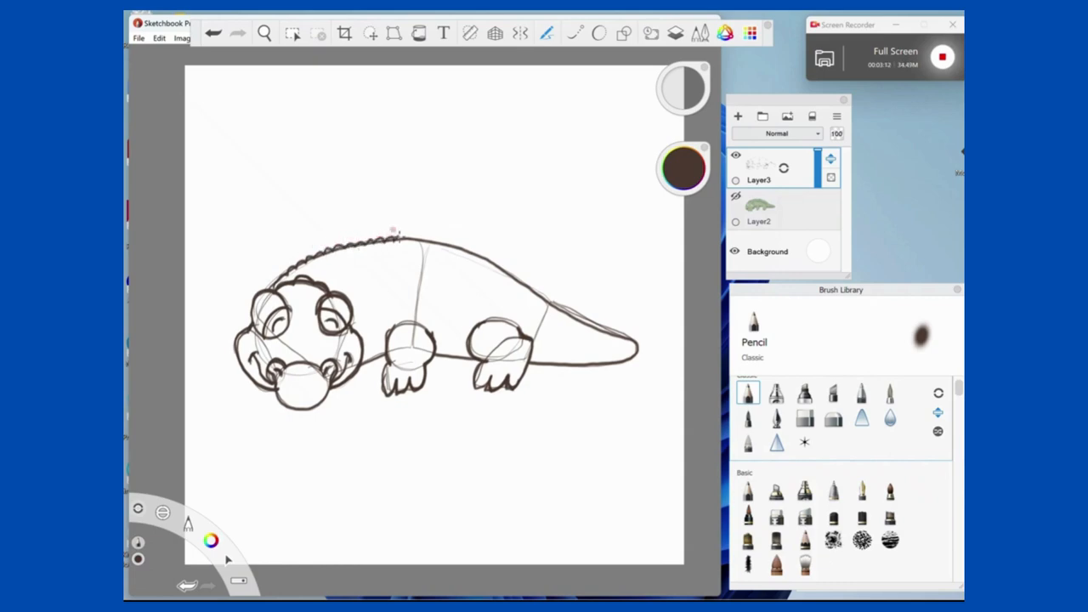
{"action": "left_click_drag", "start_coordinate": [391, 234], "coordinate": [451, 246]}
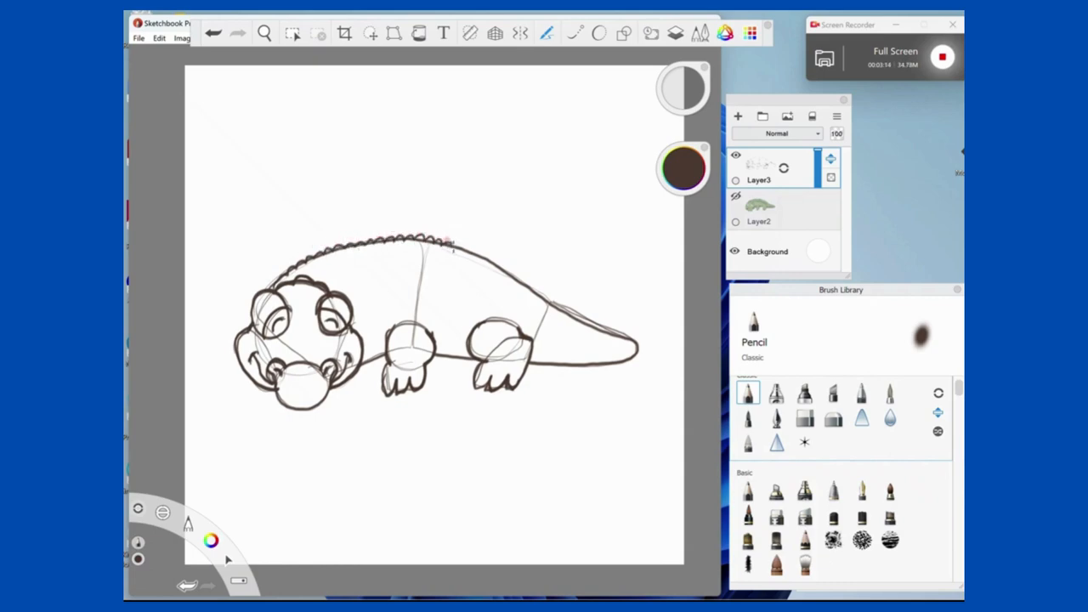
{"action": "left_click_drag", "start_coordinate": [442, 242], "coordinate": [506, 272]}
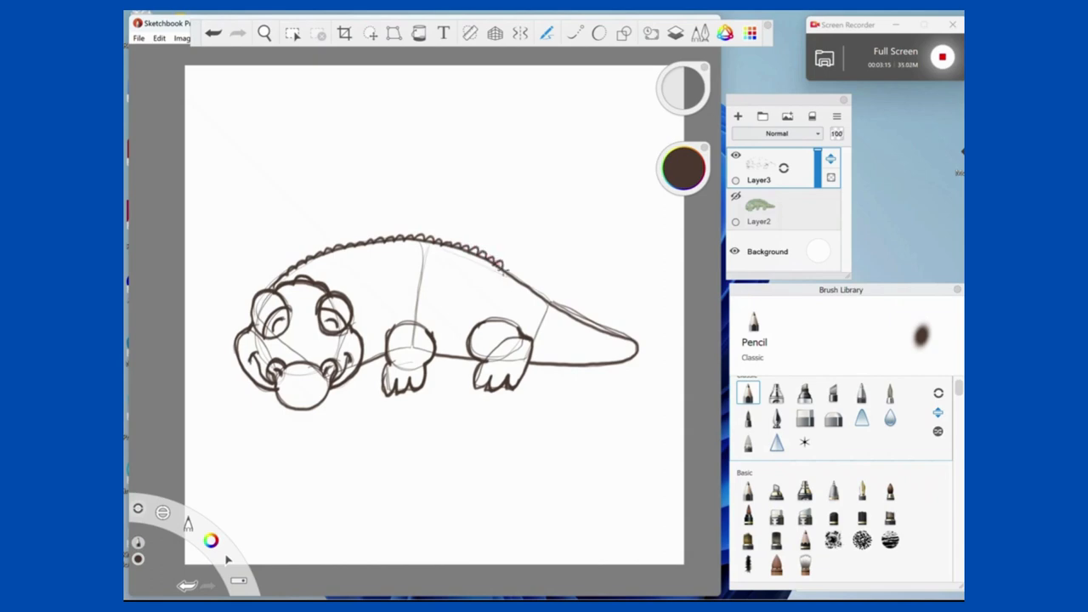
{"action": "left_click_drag", "start_coordinate": [493, 267], "coordinate": [548, 302]}
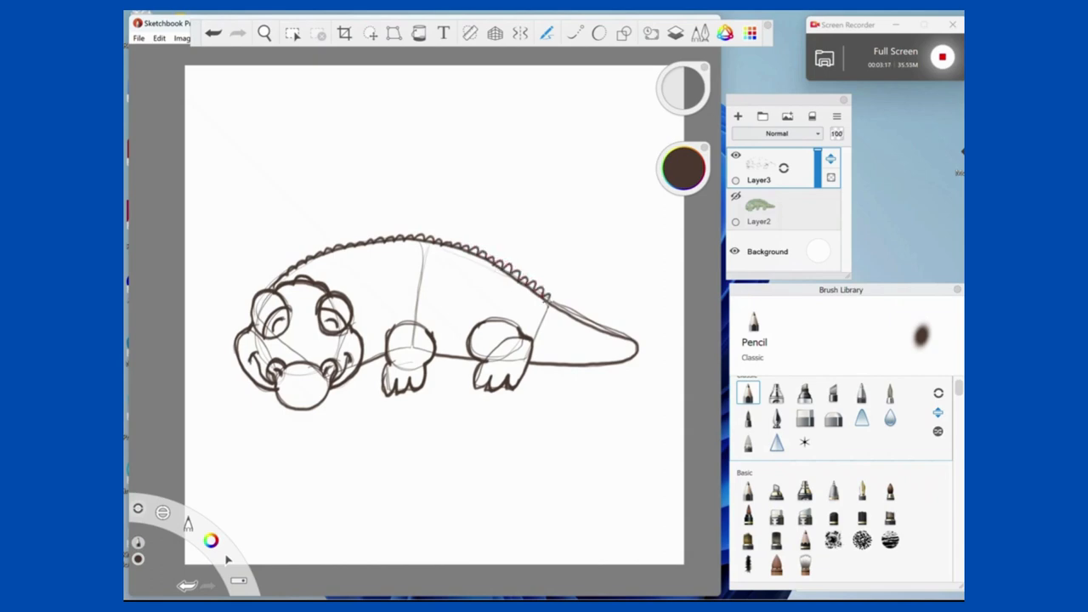
{"action": "left_click_drag", "start_coordinate": [510, 289], "coordinate": [595, 319]}
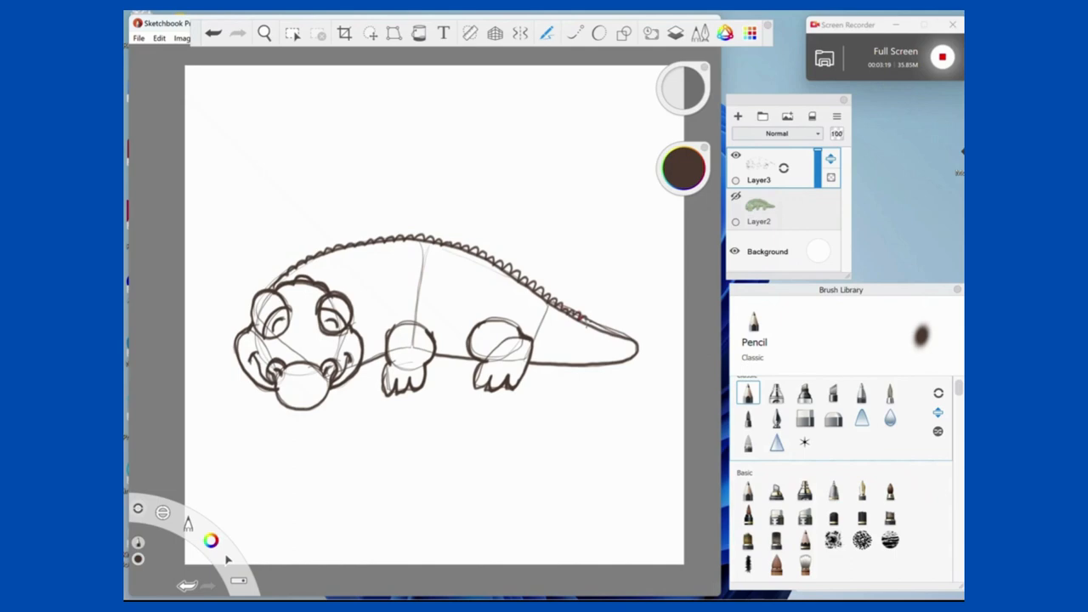
{"action": "left_click_drag", "start_coordinate": [582, 319], "coordinate": [629, 335]}
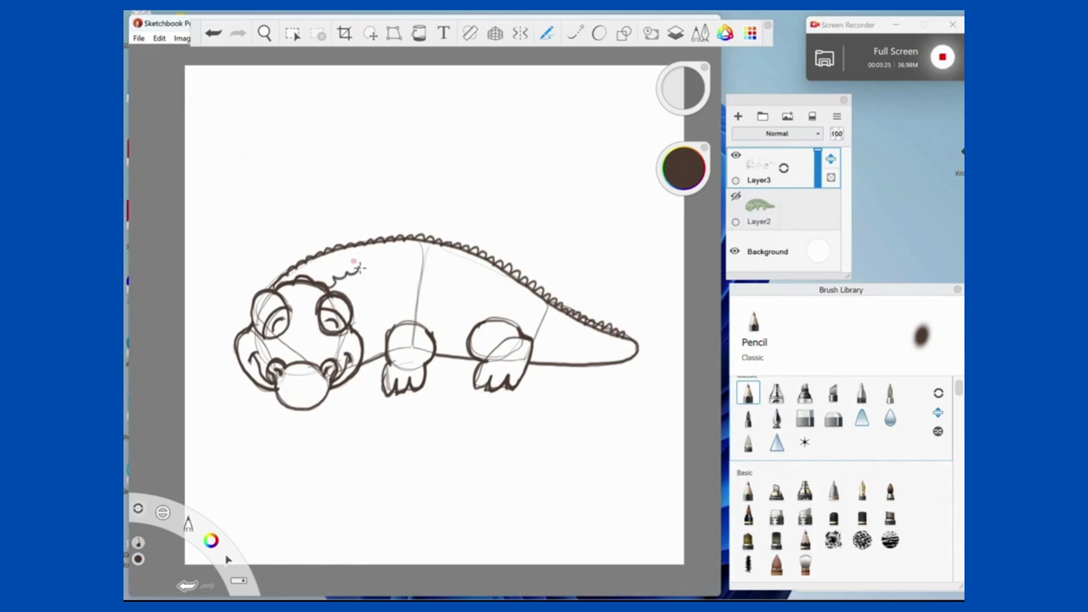
Add a second, inner row of scallops along the back and tail.
{"action": "left_click_drag", "start_coordinate": [353, 263], "coordinate": [433, 263]}
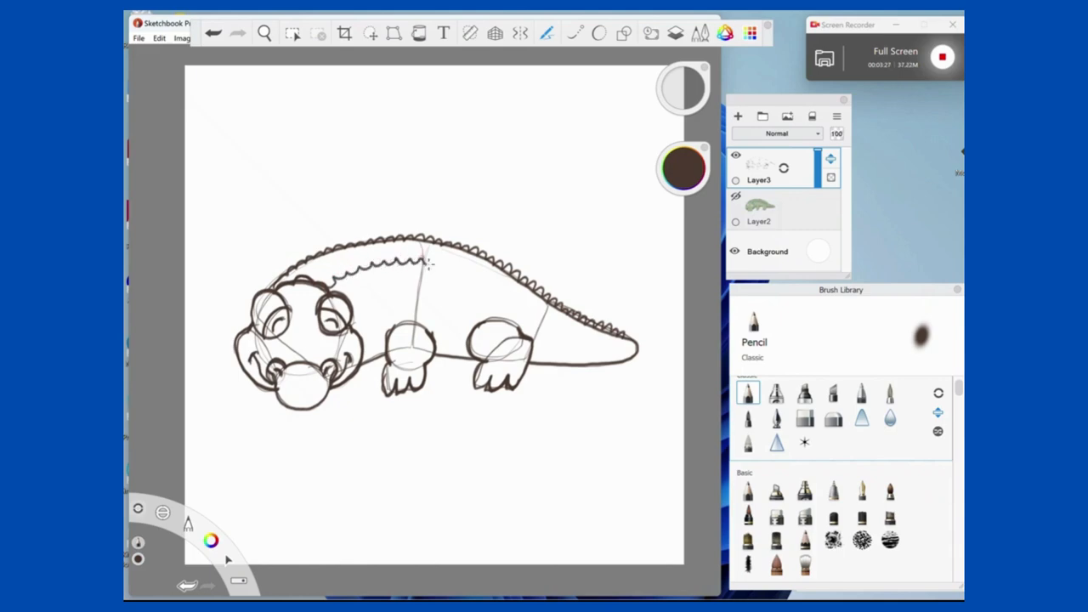
{"action": "left_click_drag", "start_coordinate": [421, 263], "coordinate": [480, 276]}
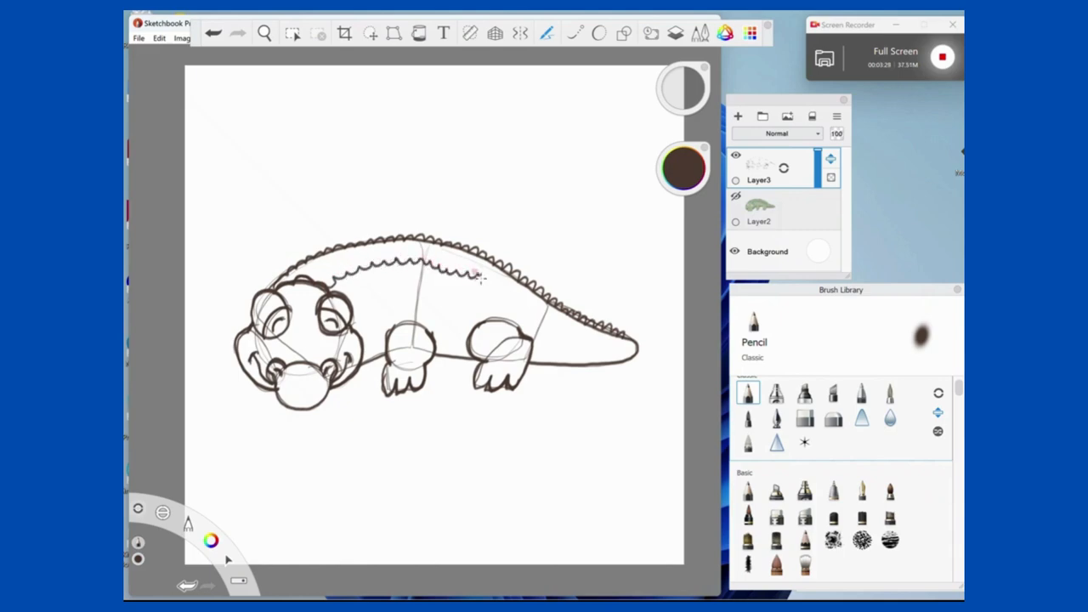
{"action": "left_click_drag", "start_coordinate": [472, 281], "coordinate": [536, 310]}
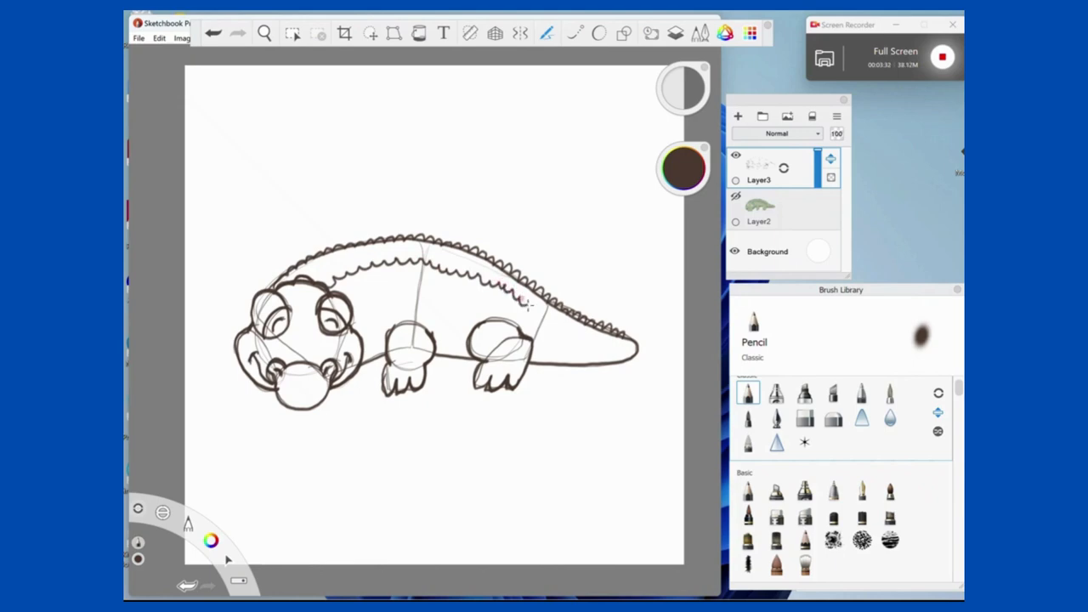
{"action": "left_click_drag", "start_coordinate": [523, 298], "coordinate": [582, 344]}
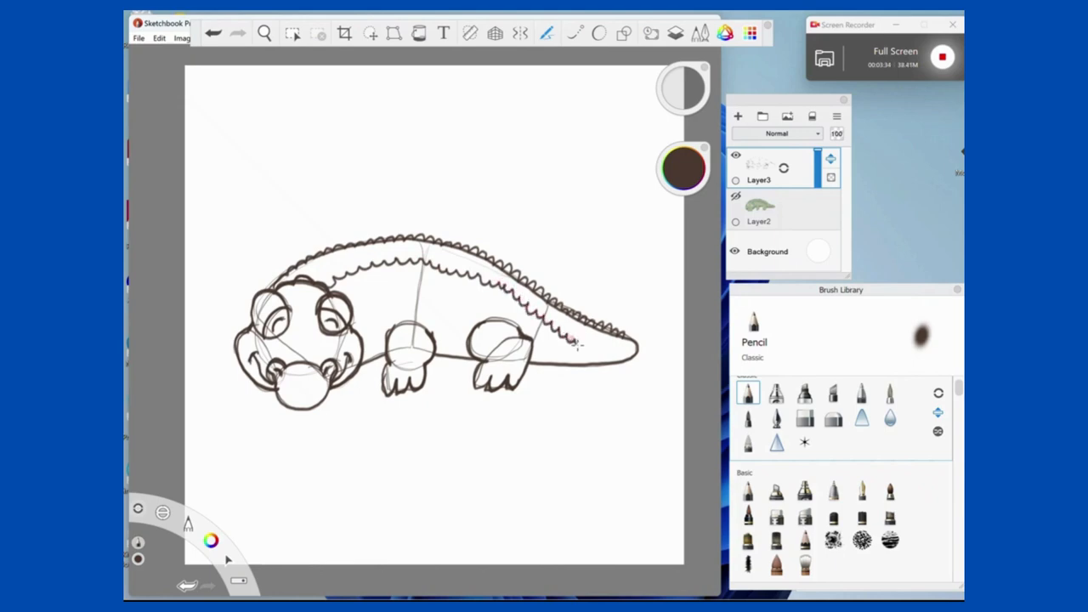
{"action": "left_click_drag", "start_coordinate": [560, 340], "coordinate": [628, 347]}
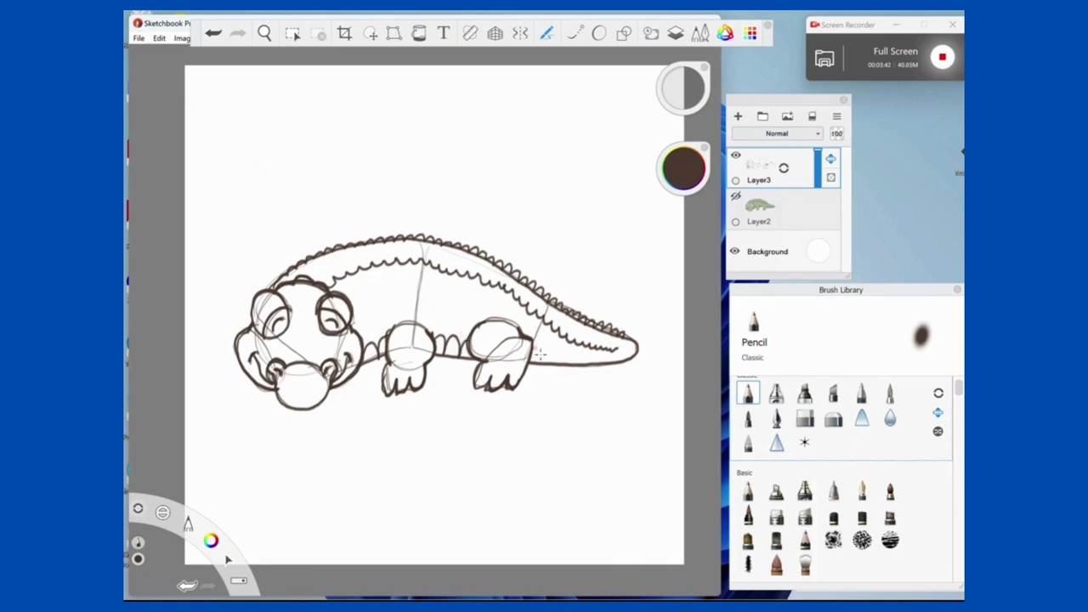
Draw rounded belly scale segments from between the legs to the tail tip.
{"action": "left_click_drag", "start_coordinate": [527, 344], "coordinate": [573, 357]}
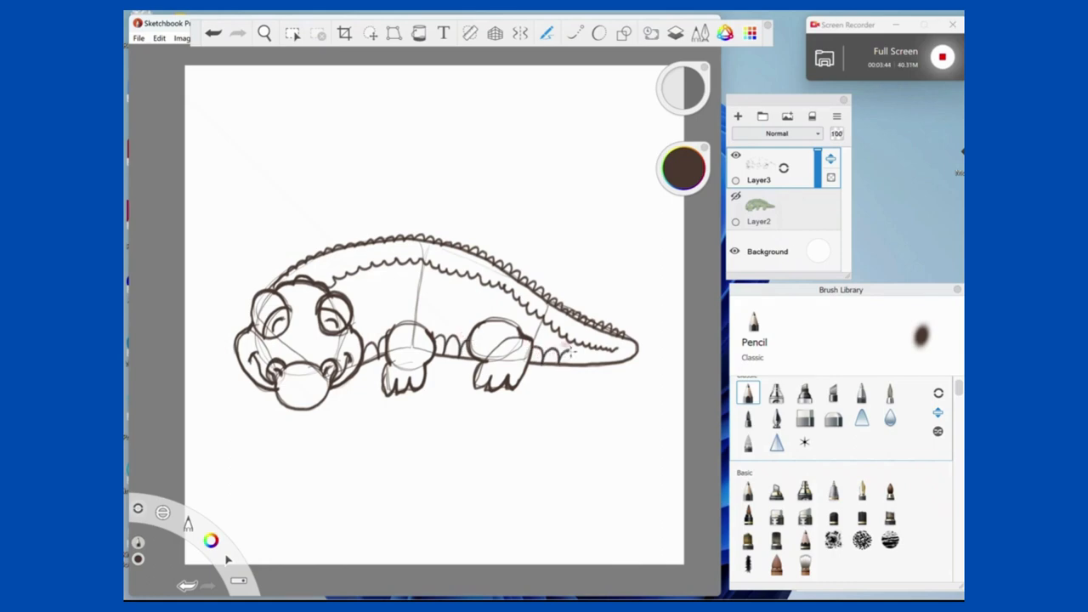
{"action": "left_click_drag", "start_coordinate": [561, 353], "coordinate": [607, 366]}
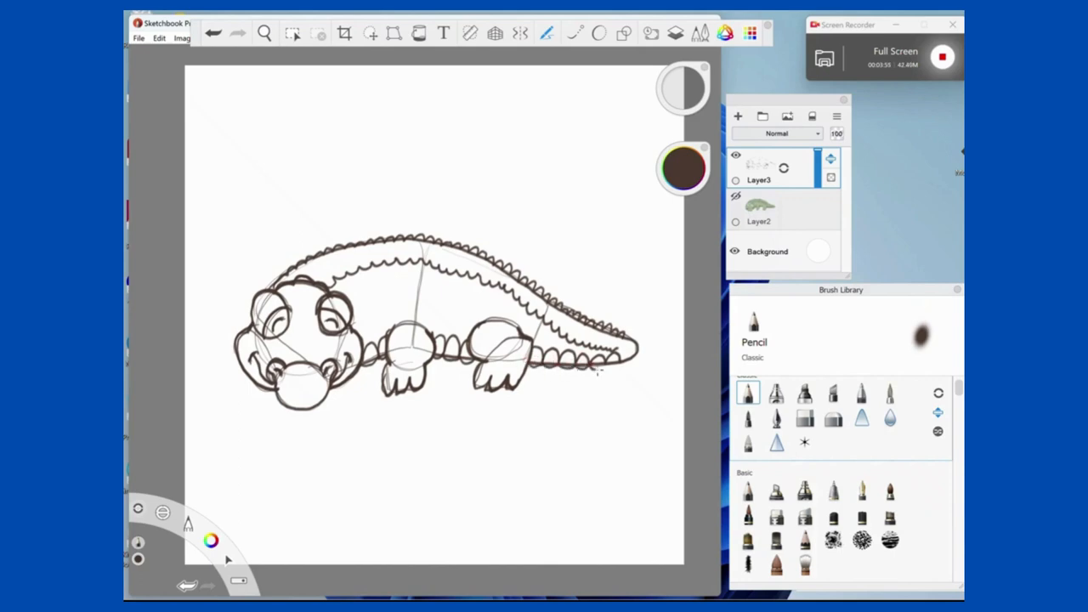
{"action": "left_click_drag", "start_coordinate": [595, 366], "coordinate": [620, 353]}
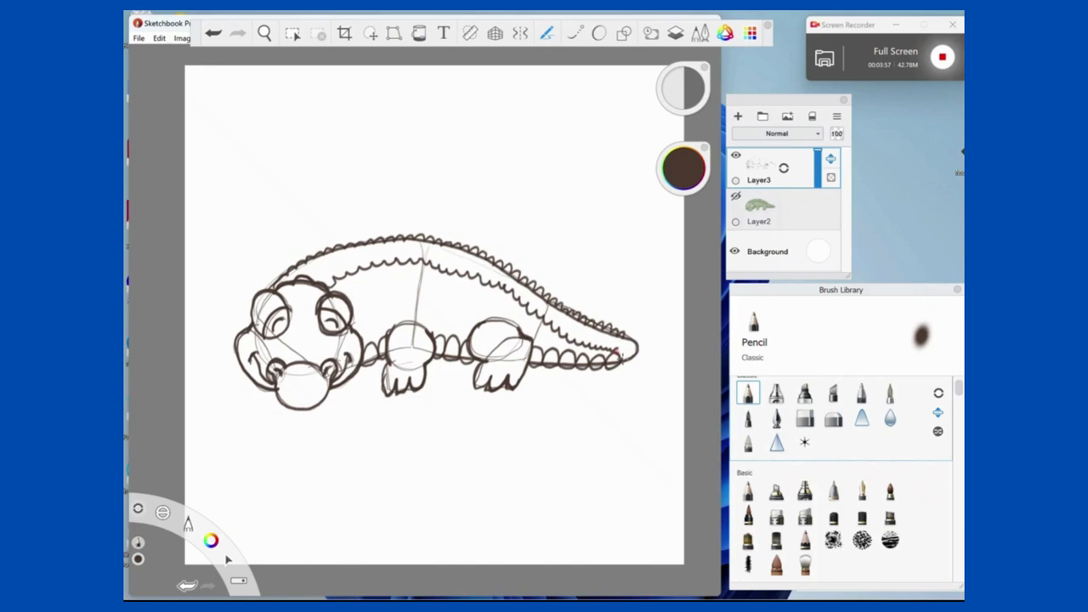
Erase the construction lines inside the legs, head and body with the Hard Eraser.
{"action": "left_click", "coordinate": [805, 415]}
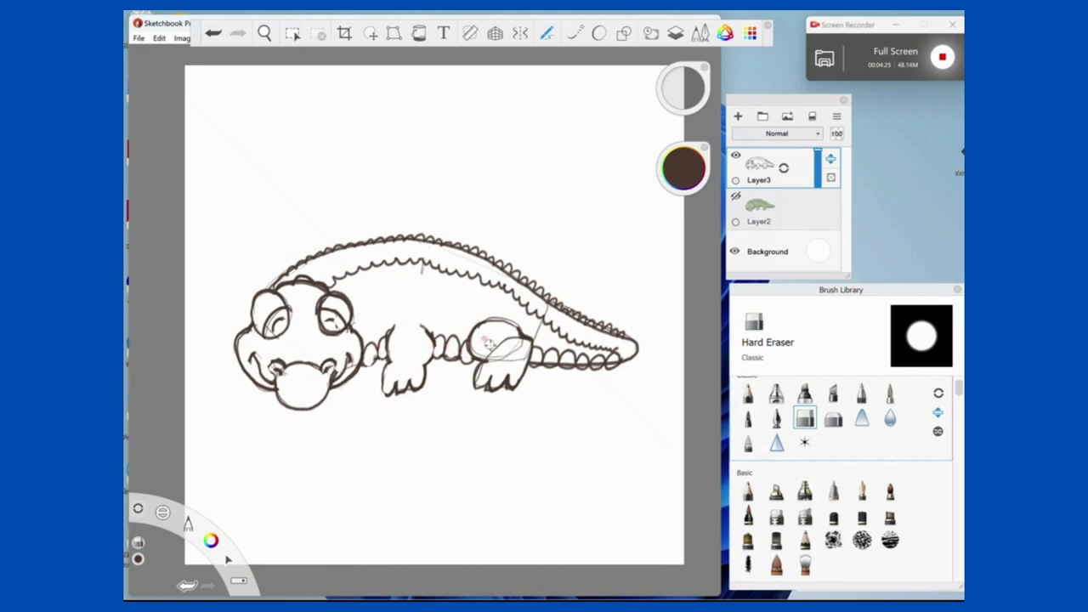
{"action": "left_click_drag", "start_coordinate": [502, 331], "coordinate": [489, 361]}
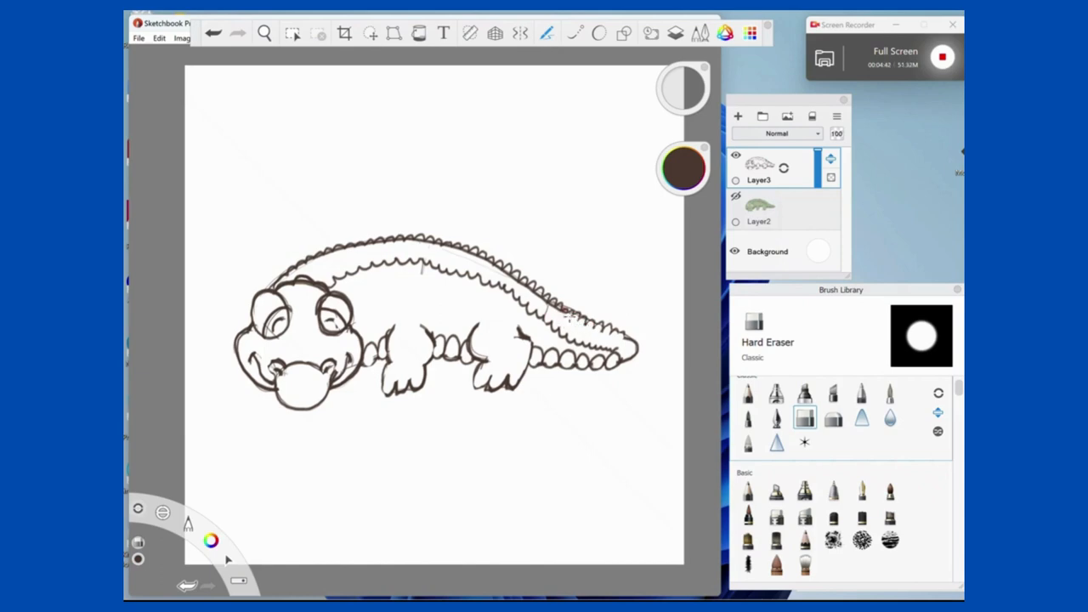
{"action": "left_click_drag", "start_coordinate": [540, 297], "coordinate": [573, 321]}
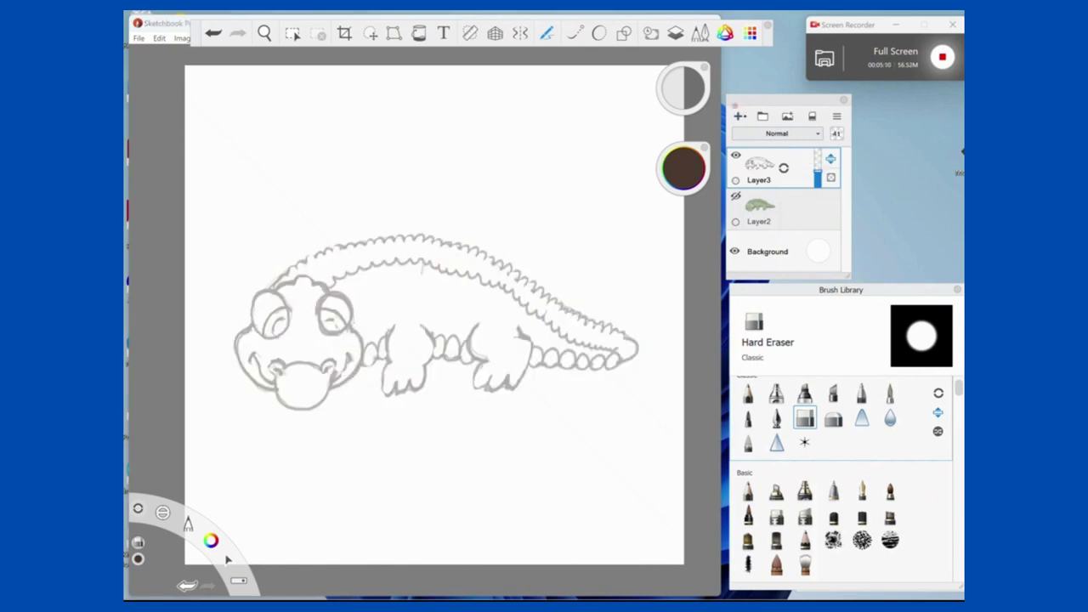
Add a new layer for inks and select the Inking Pen in black.
{"action": "left_click", "coordinate": [736, 116]}
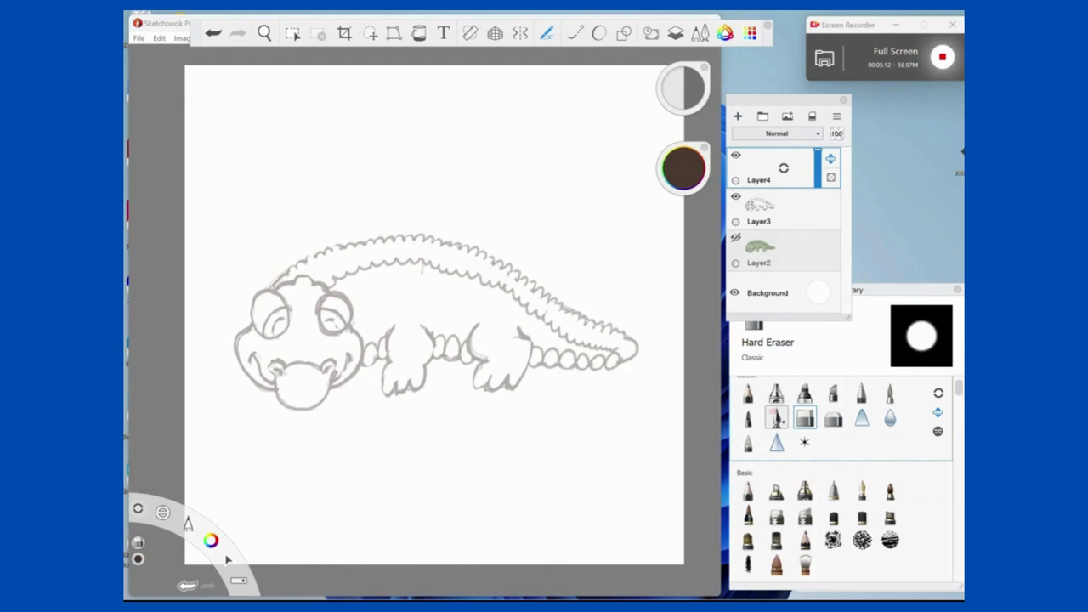
{"action": "left_click", "coordinate": [775, 417]}
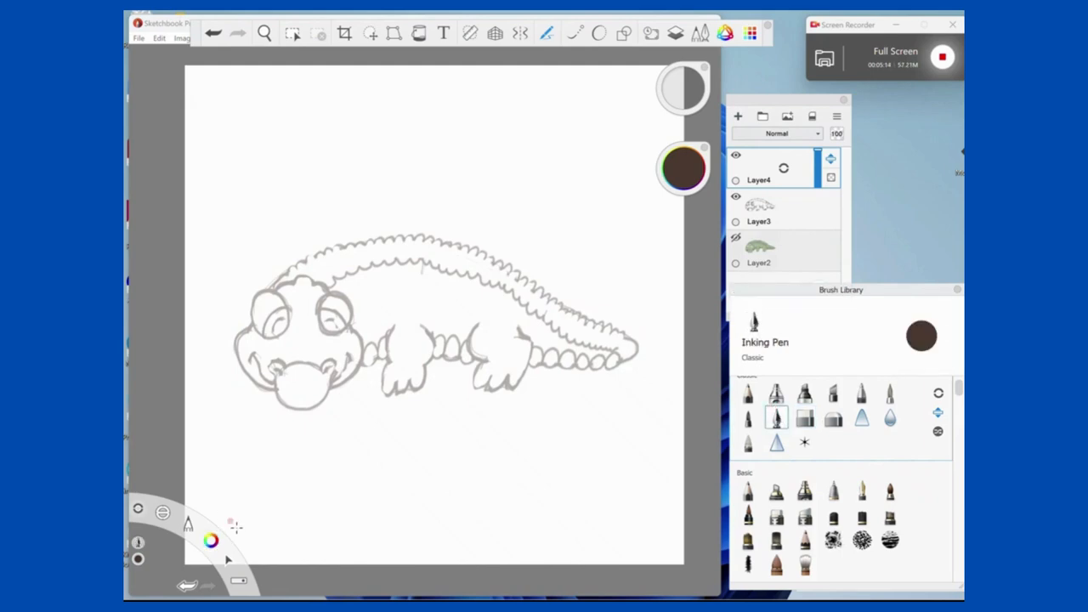
{"action": "left_click", "coordinate": [210, 541]}
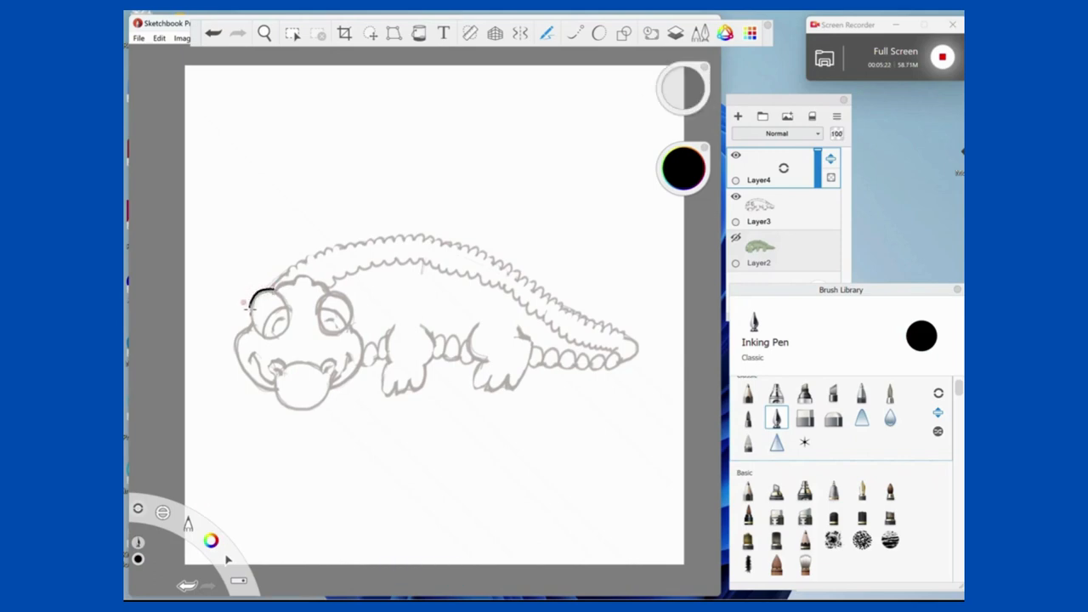
Ink the head outline, jaw, both eyes, brow bumps, snout, smiling mouth and neck line.
{"action": "left_click_drag", "start_coordinate": [246, 304], "coordinate": [234, 351]}
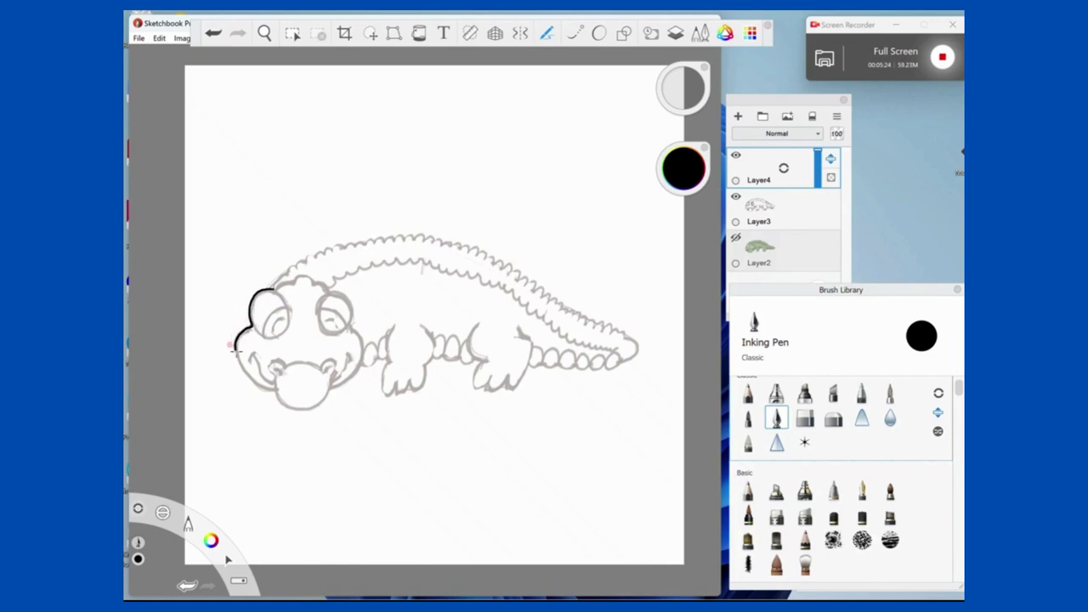
{"action": "left_click_drag", "start_coordinate": [231, 347], "coordinate": [276, 388]}
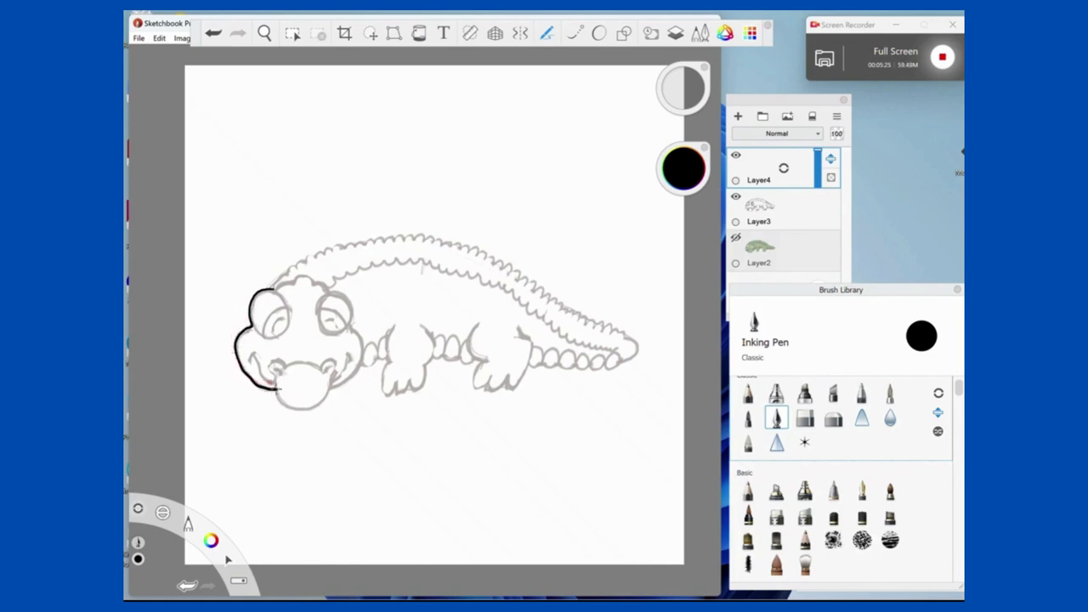
{"action": "left_click_drag", "start_coordinate": [280, 306], "coordinate": [272, 387]}
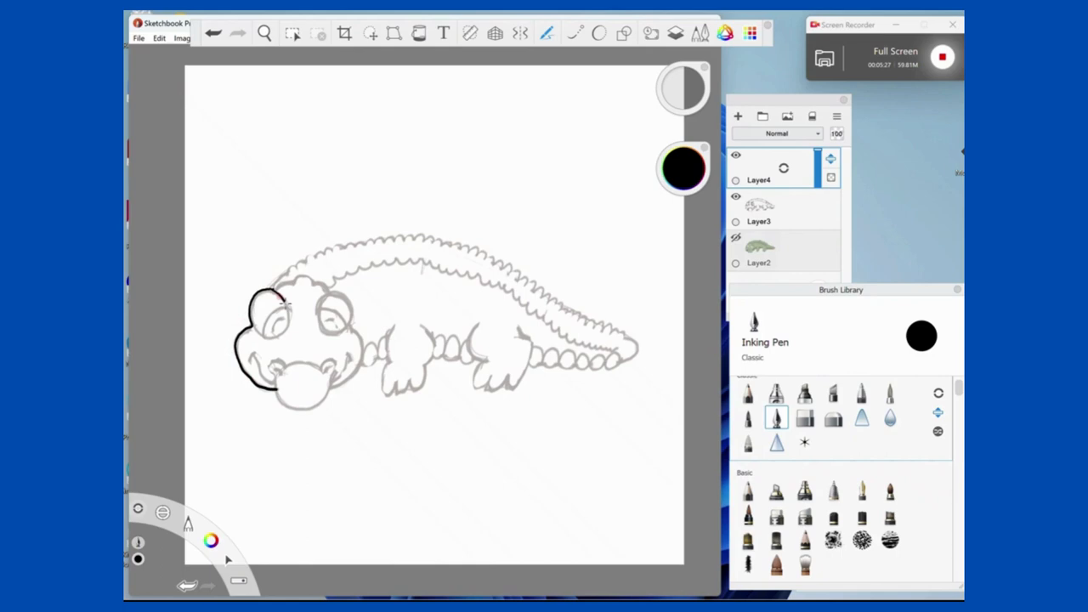
{"action": "left_click_drag", "start_coordinate": [285, 297], "coordinate": [251, 323]}
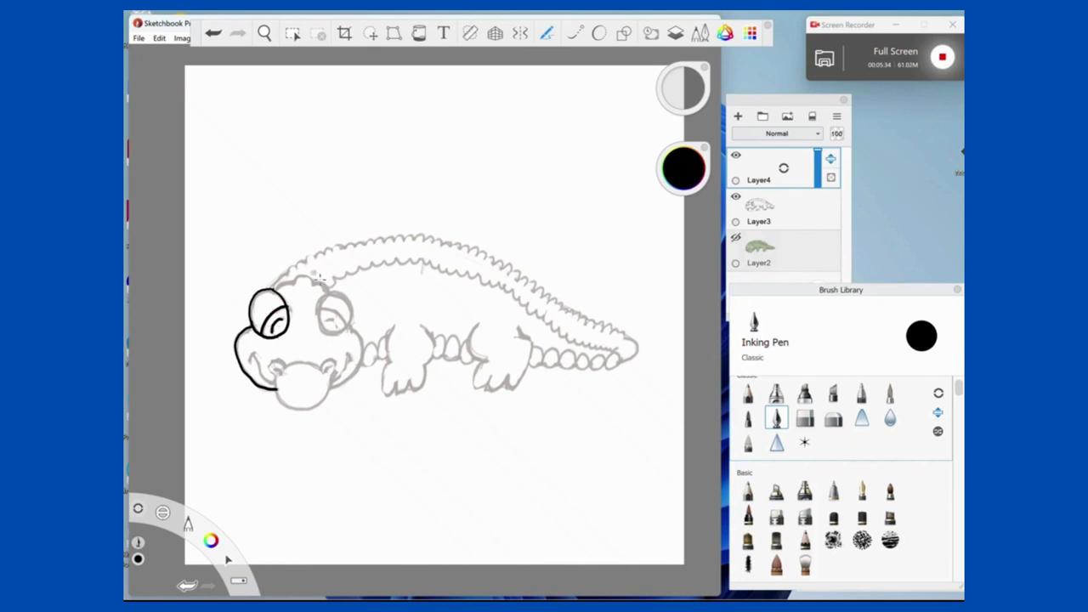
{"action": "left_click_drag", "start_coordinate": [281, 285], "coordinate": [297, 272]}
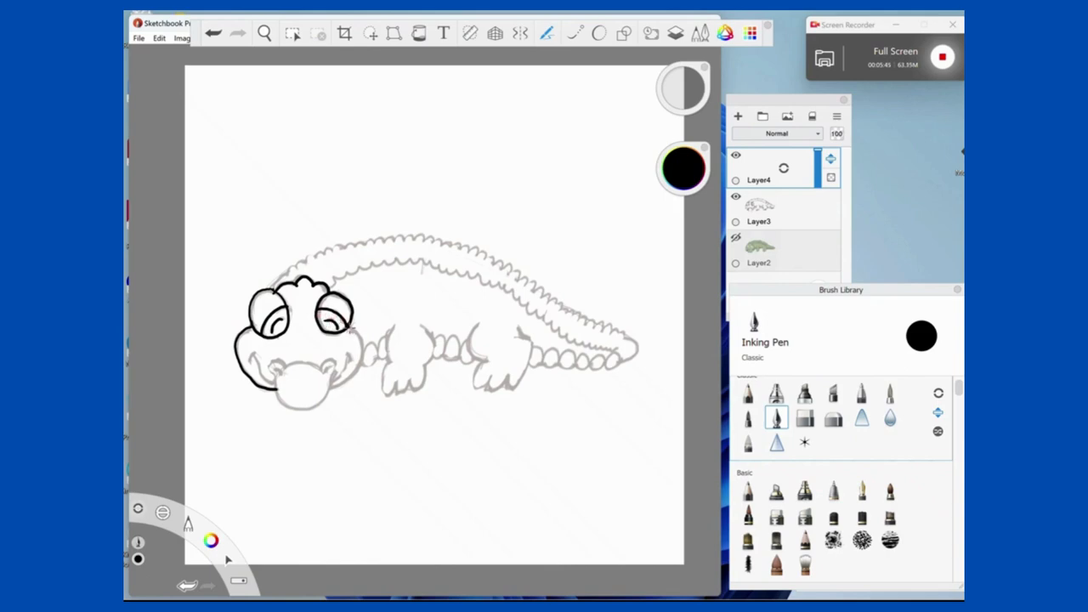
{"action": "left_click_drag", "start_coordinate": [353, 328], "coordinate": [336, 386]}
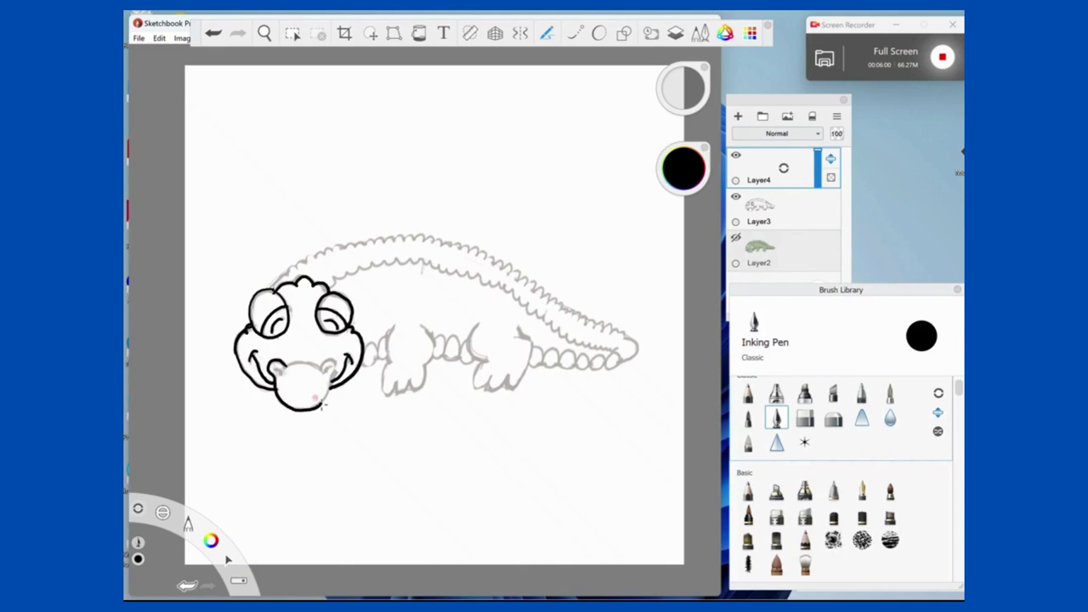
{"action": "left_click_drag", "start_coordinate": [319, 362], "coordinate": [323, 408]}
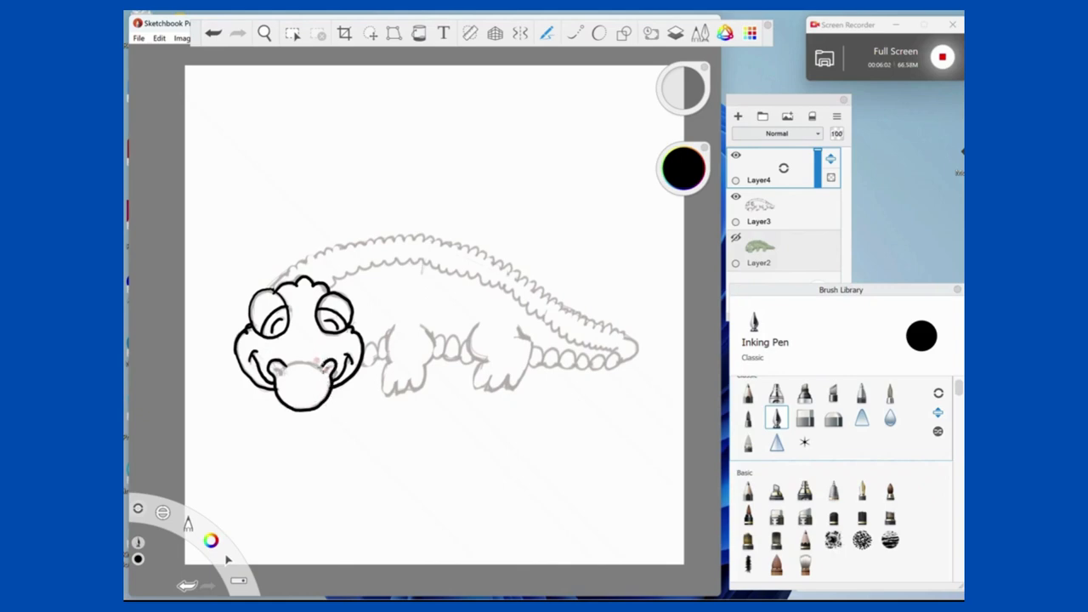
{"action": "left_click_drag", "start_coordinate": [272, 367], "coordinate": [323, 367]}
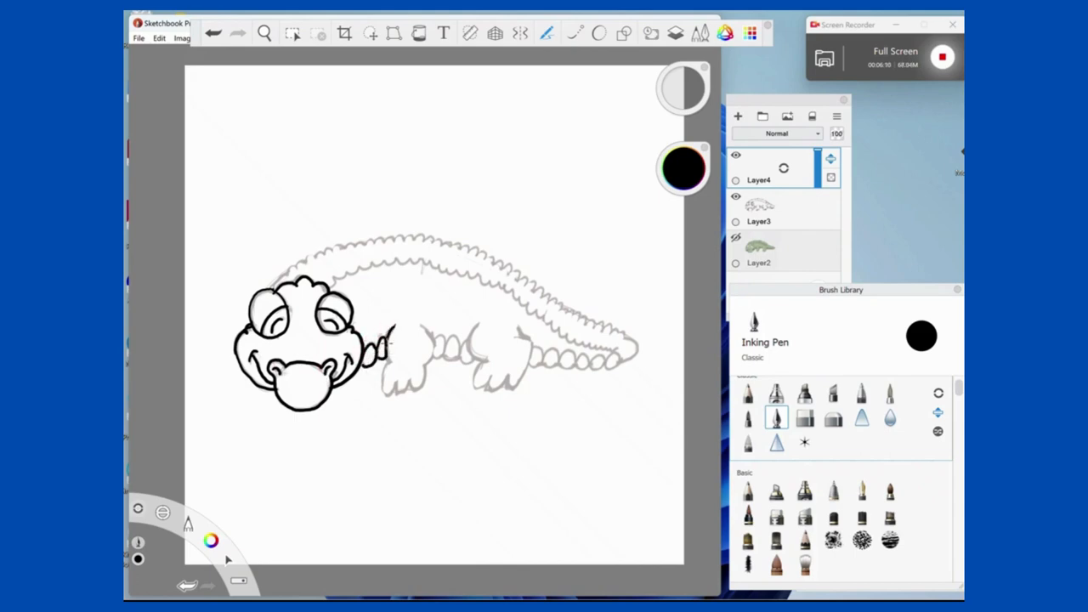
Ink the front leg with its toes and the belly segments between the legs.
{"action": "left_click_drag", "start_coordinate": [386, 349], "coordinate": [382, 399]}
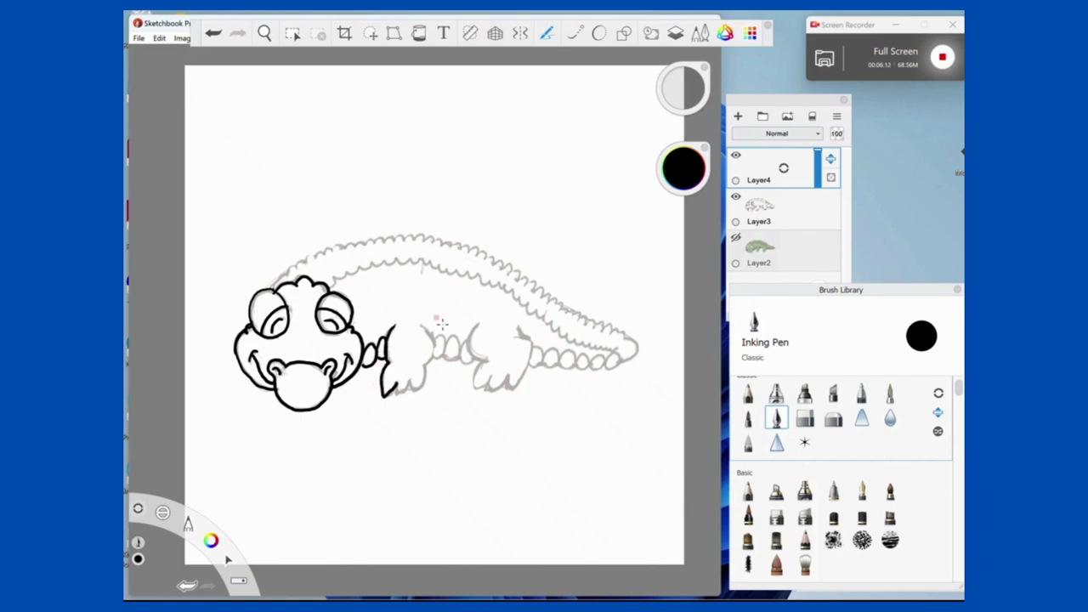
{"action": "left_click_drag", "start_coordinate": [436, 321], "coordinate": [412, 389]}
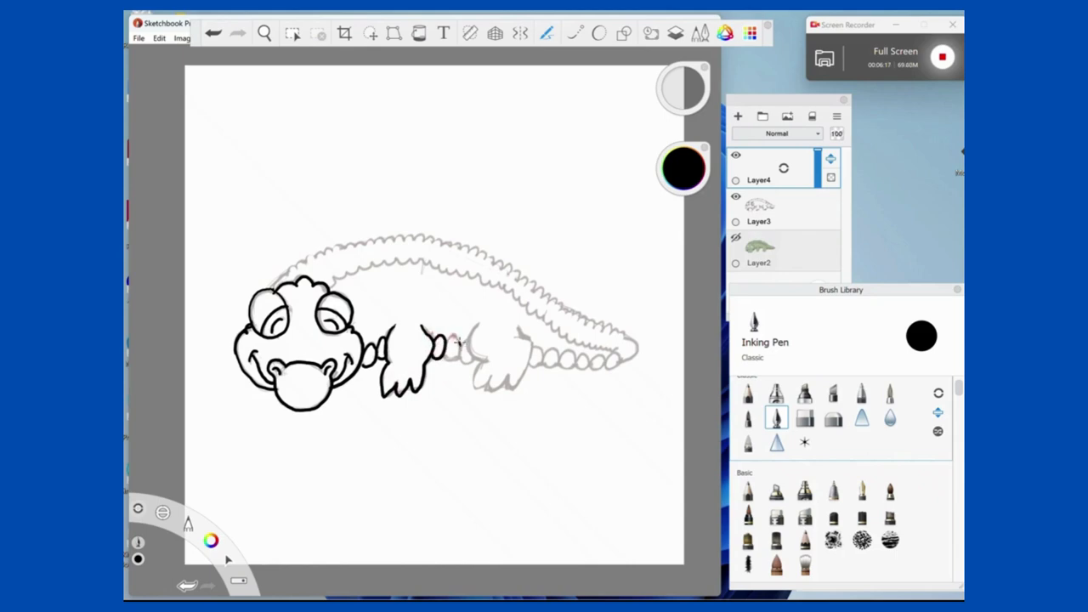
{"action": "left_click_drag", "start_coordinate": [425, 340], "coordinate": [459, 357]}
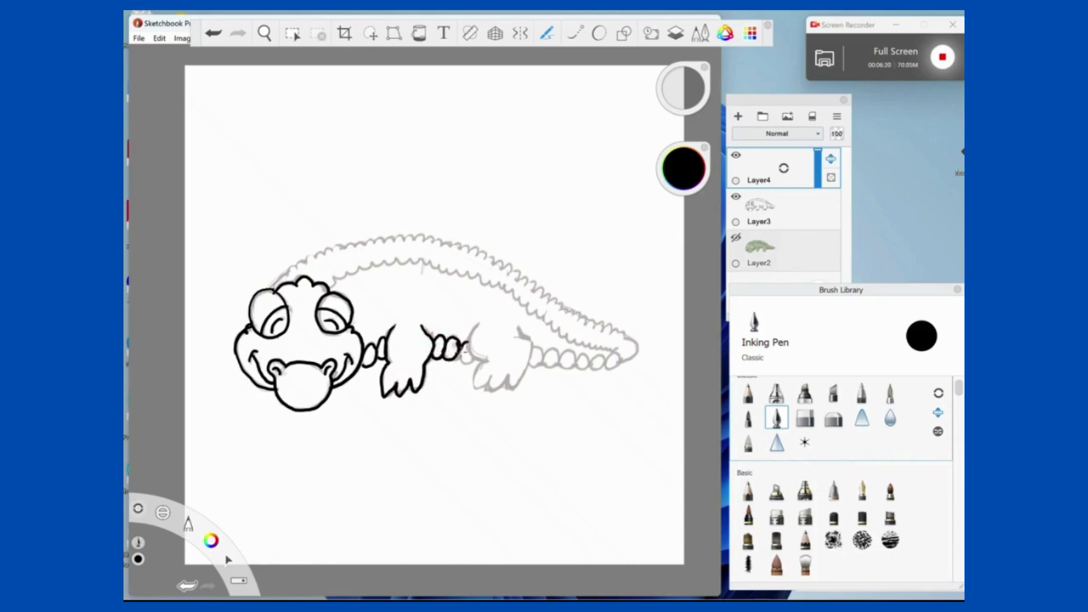
{"action": "left_click_drag", "start_coordinate": [446, 340], "coordinate": [472, 365]}
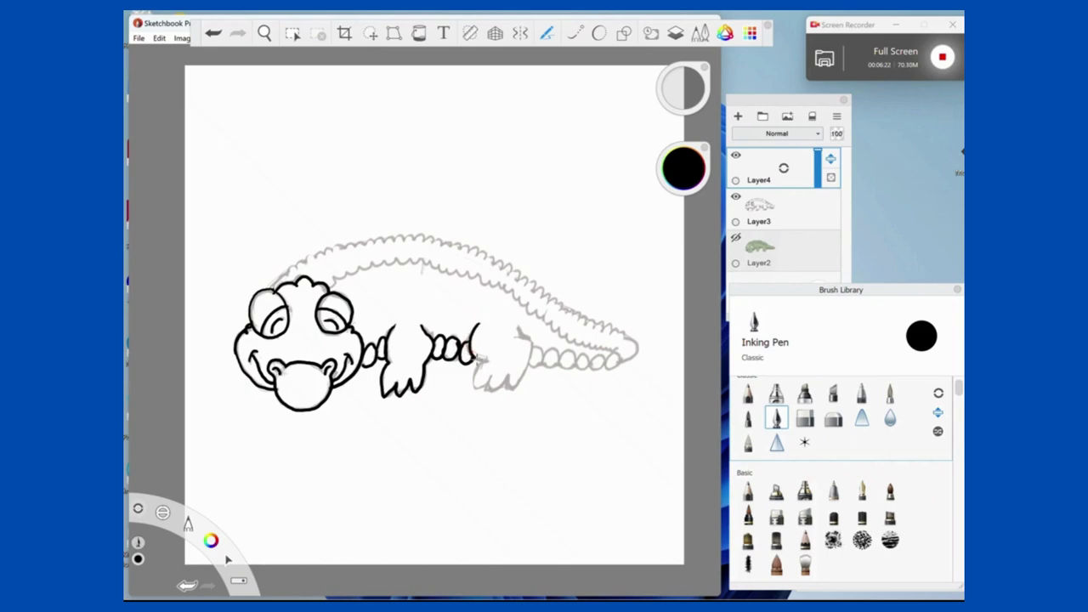
Ink the hind leg with toes and the belly segments along the tail to its tip.
{"action": "left_click_drag", "start_coordinate": [472, 349], "coordinate": [489, 395]}
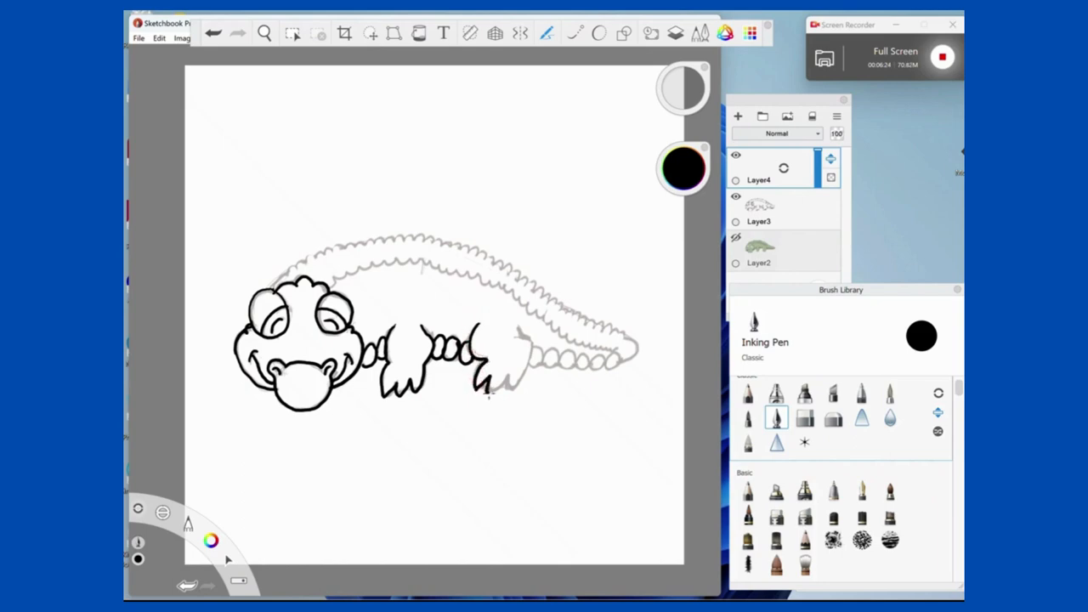
{"action": "left_click_drag", "start_coordinate": [489, 391], "coordinate": [531, 340]}
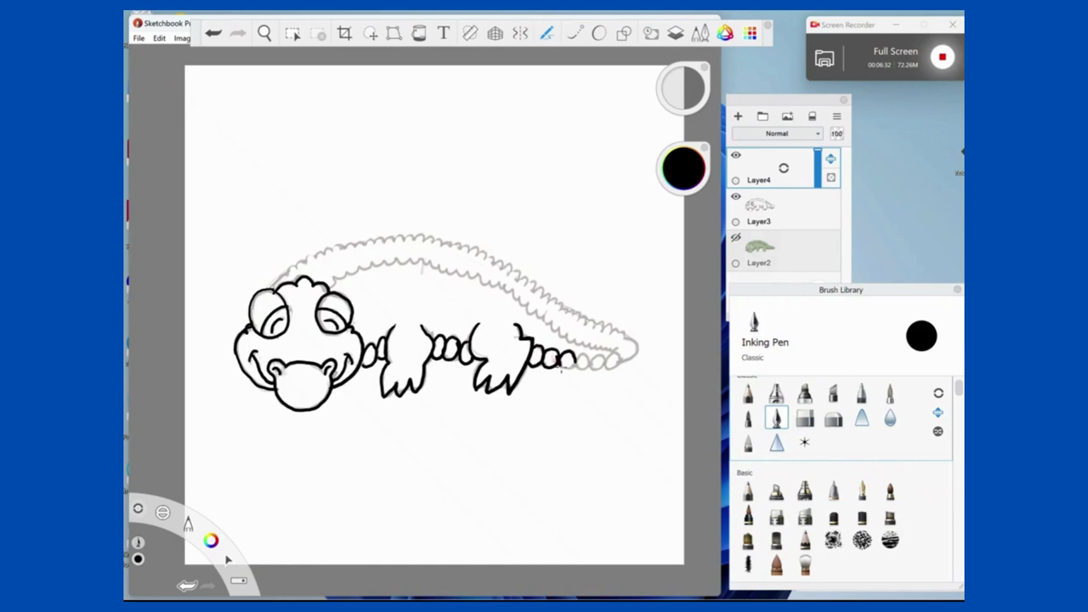
{"action": "left_click_drag", "start_coordinate": [561, 357], "coordinate": [595, 366]}
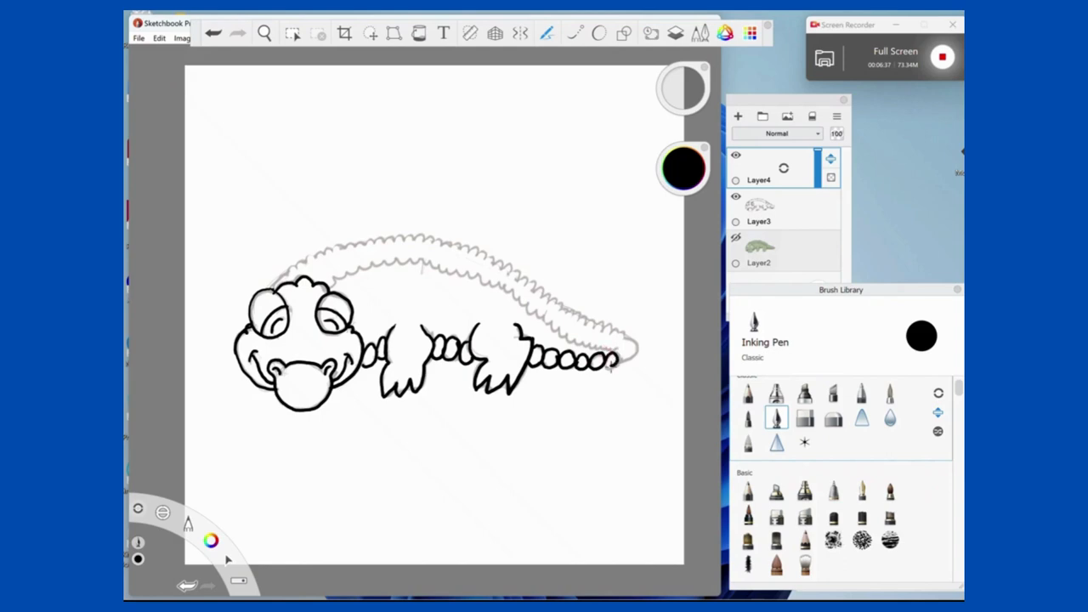
{"action": "left_click_drag", "start_coordinate": [619, 331], "coordinate": [624, 369]}
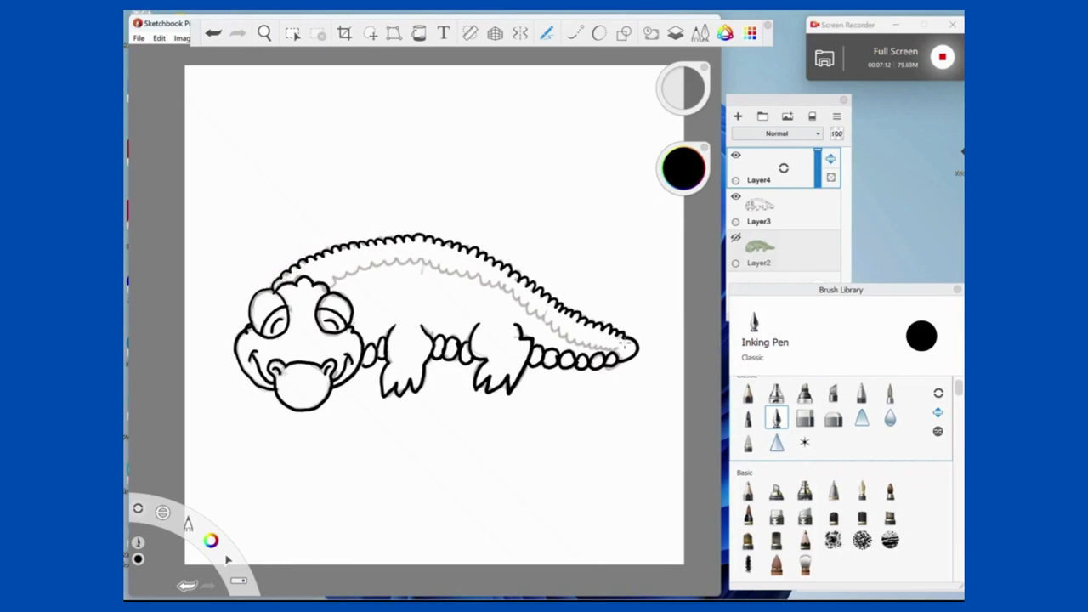
Ink the ridged back outline and inner ridge line, erasing a stray mark near the ridge.
{"action": "left_click_drag", "start_coordinate": [582, 340], "coordinate": [620, 348]}
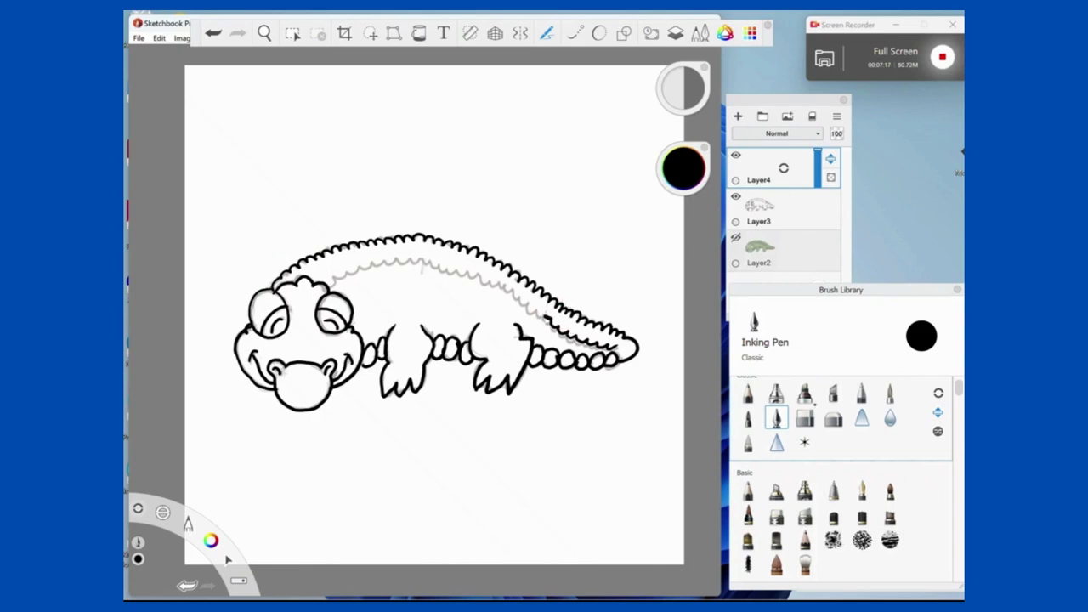
{"action": "left_click", "coordinate": [805, 416]}
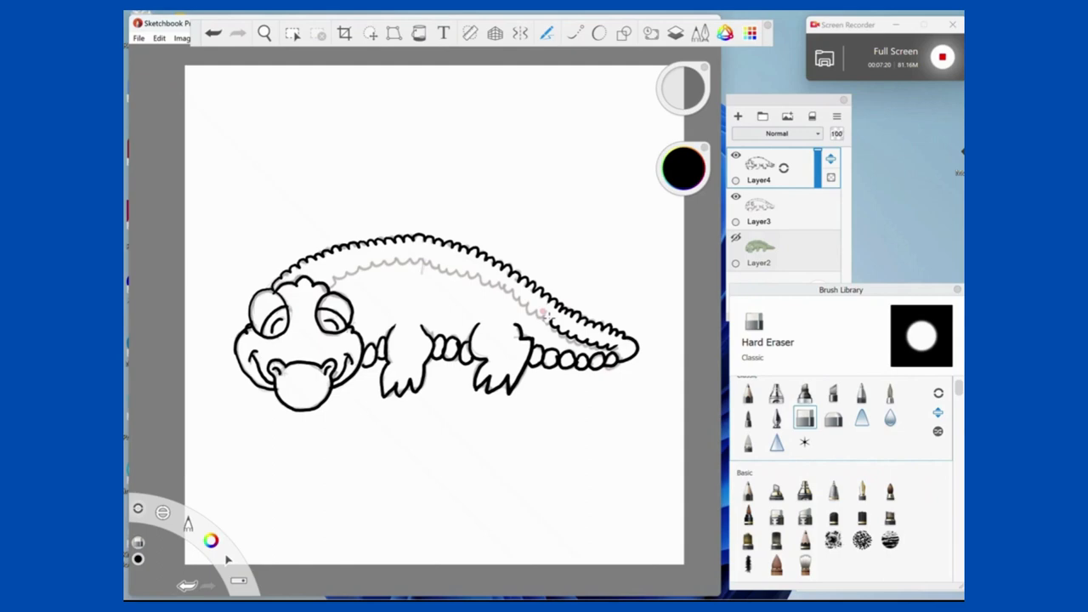
{"action": "left_click", "coordinate": [776, 417]}
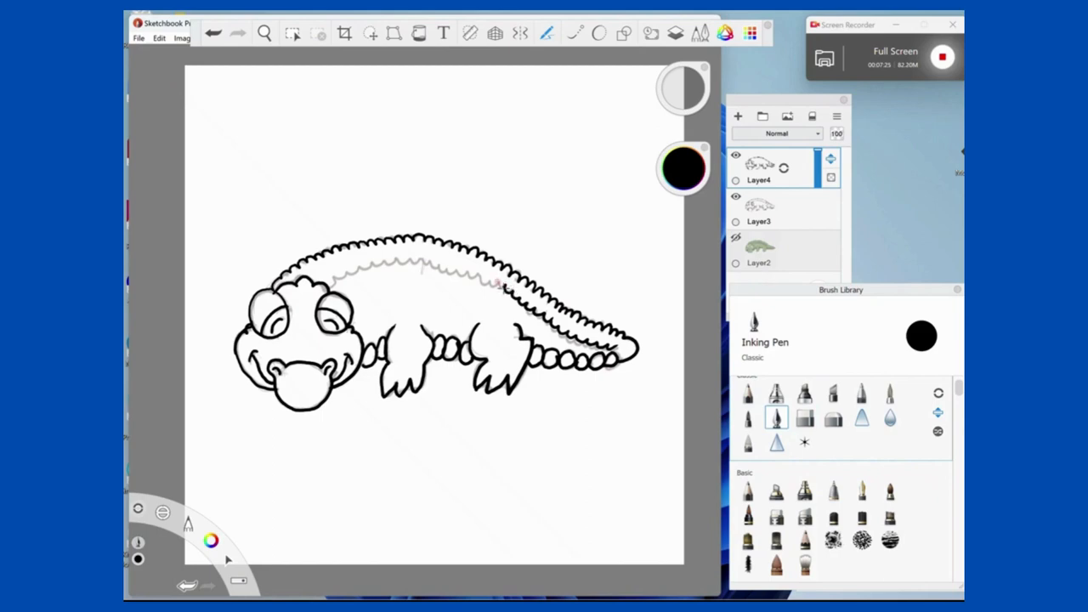
{"action": "left_click_drag", "start_coordinate": [459, 272], "coordinate": [510, 289]}
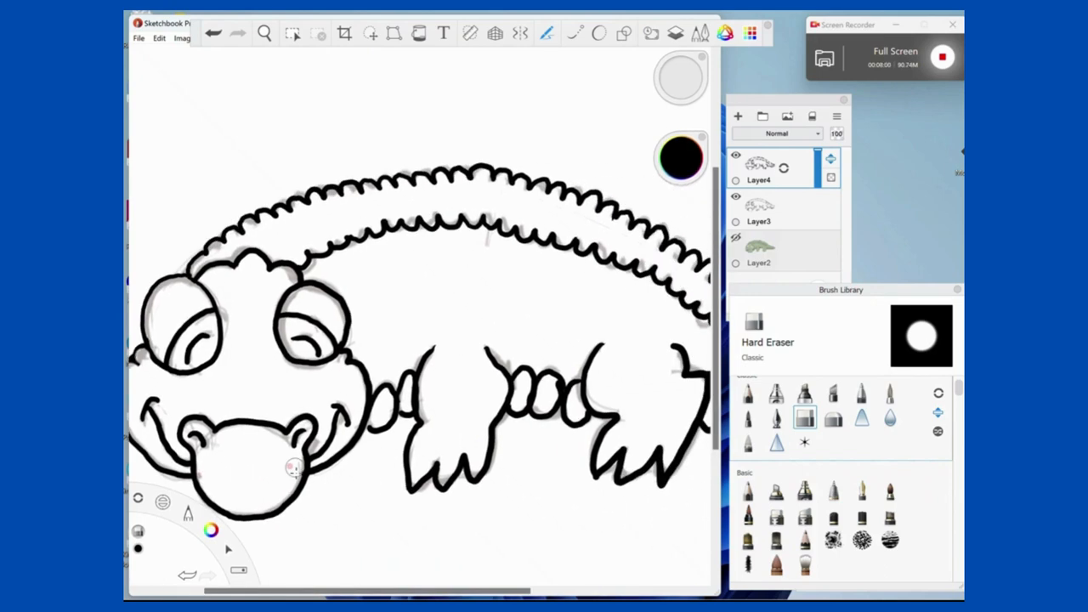
Clean up line ends and gaps around legs and tail, alternating Inking Pen and Hard Eraser.
{"action": "left_click", "coordinate": [776, 416]}
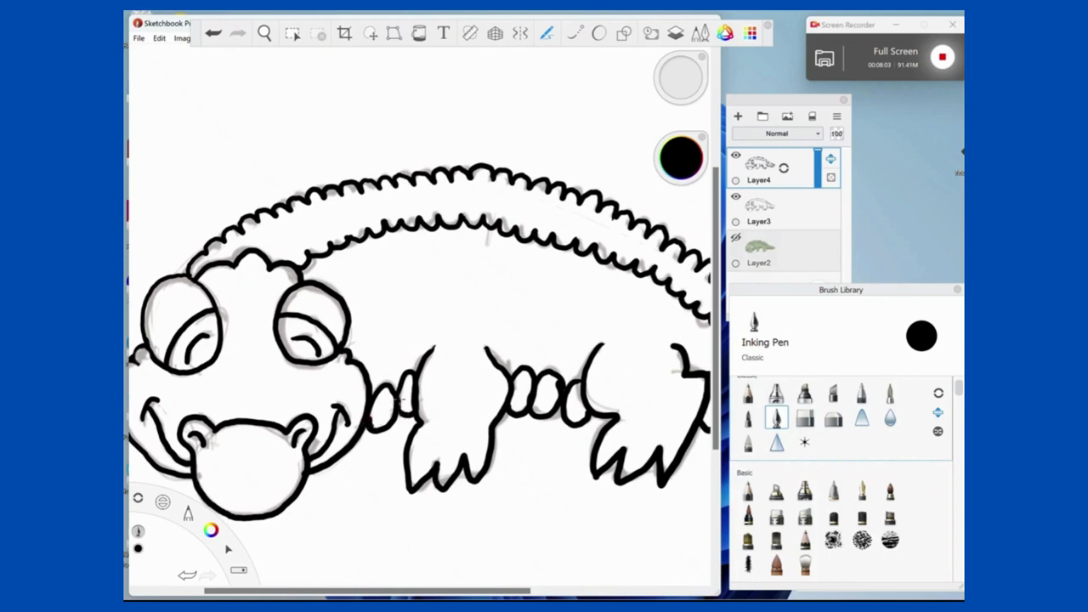
{"action": "left_click", "coordinate": [804, 416]}
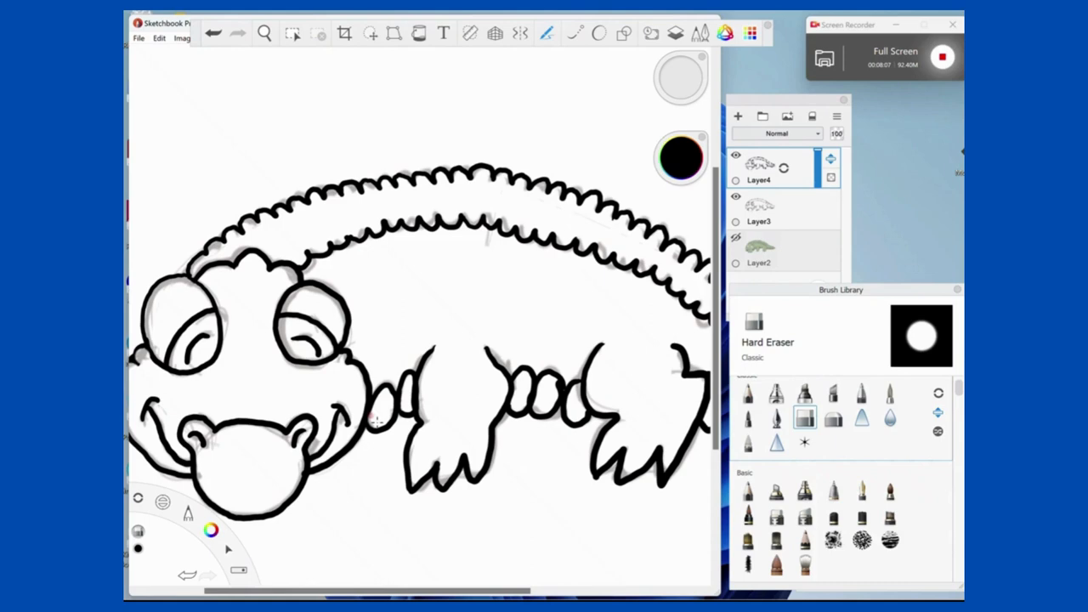
{"action": "left_click", "coordinate": [775, 416]}
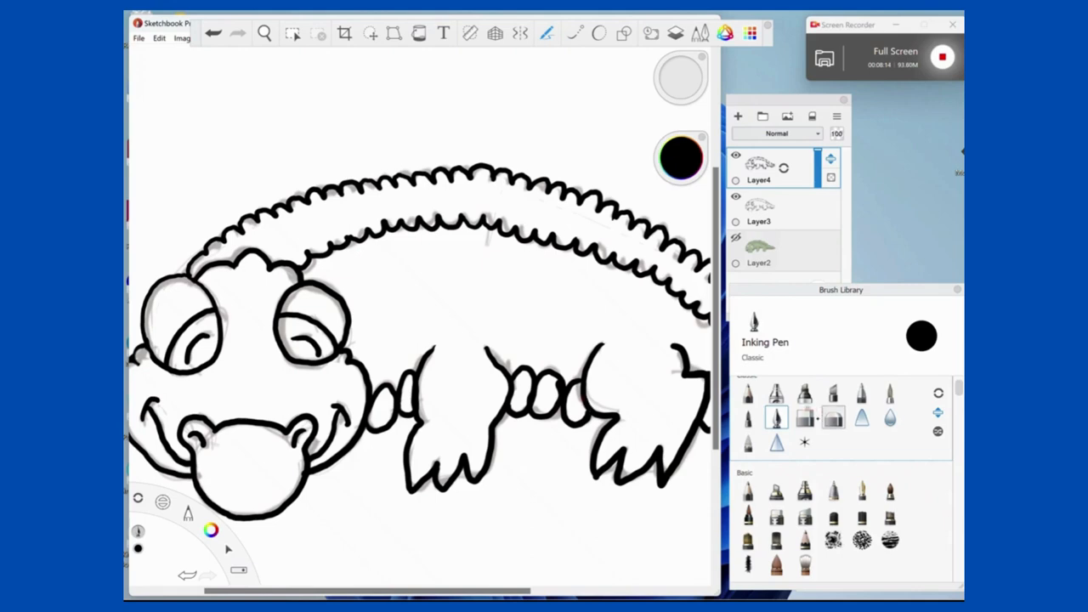
{"action": "left_click", "coordinate": [804, 416]}
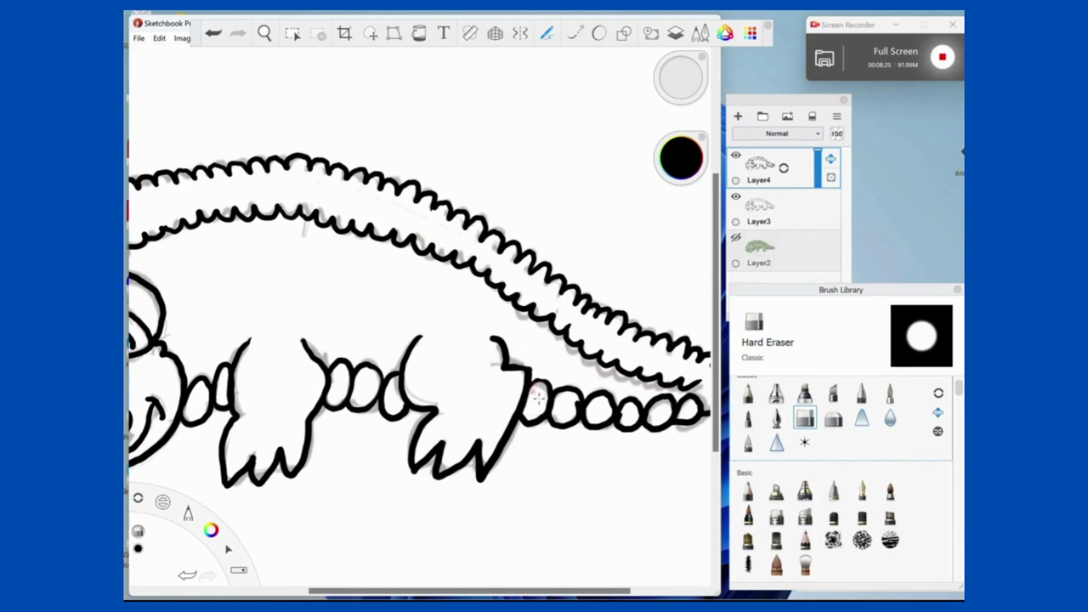
{"action": "mouse_move", "coordinate": [561, 410]}
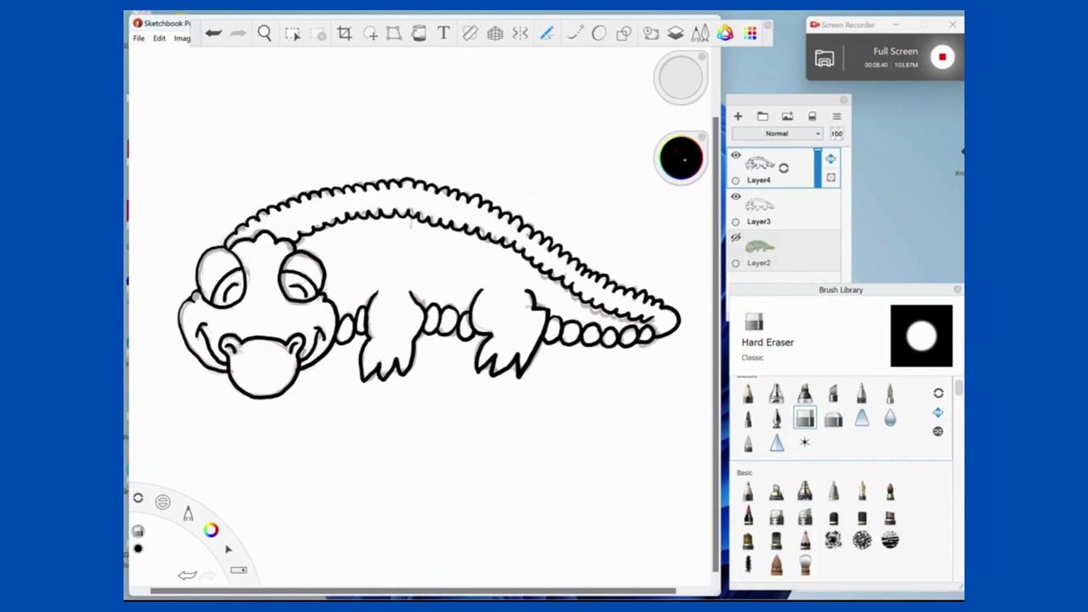
Fill the body and head green and belly segments yellow, then choose the Camo brush in darker green.
{"action": "left_click", "coordinate": [679, 158]}
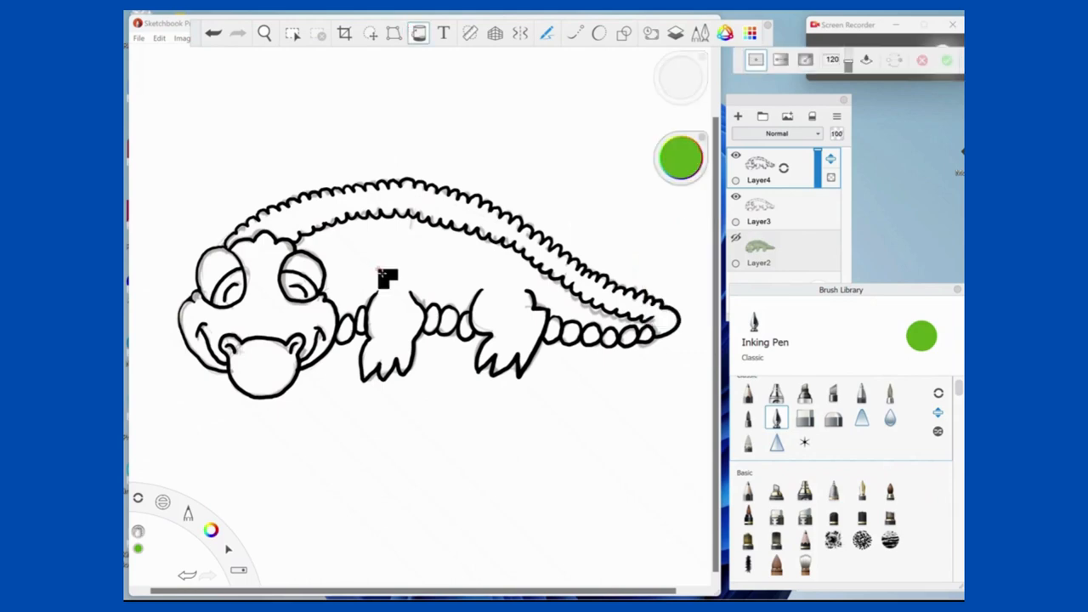
{"action": "left_click", "coordinate": [446, 247]}
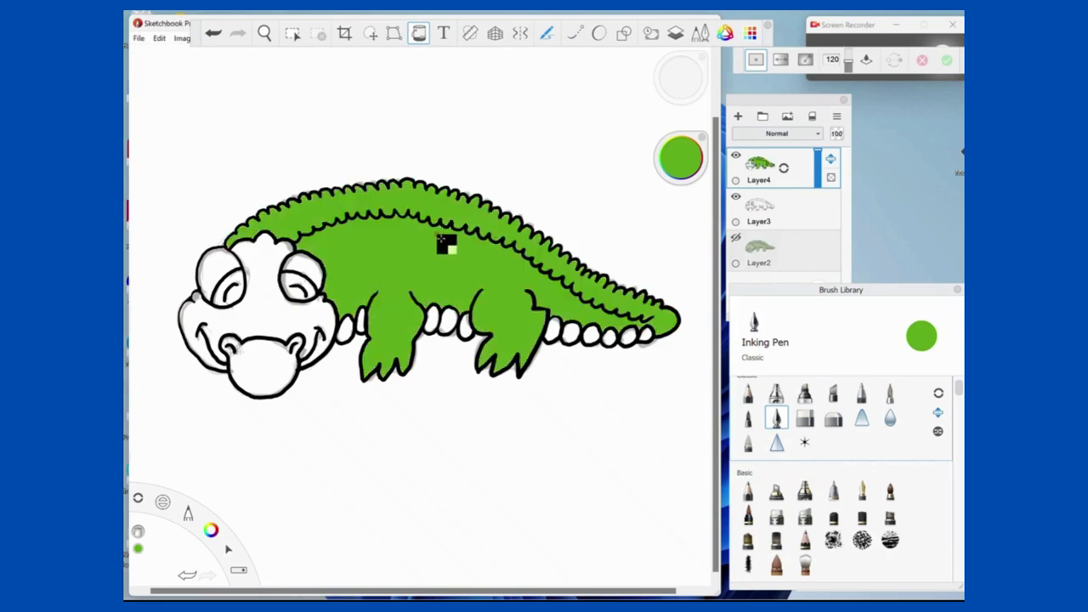
{"action": "left_click", "coordinate": [225, 264]}
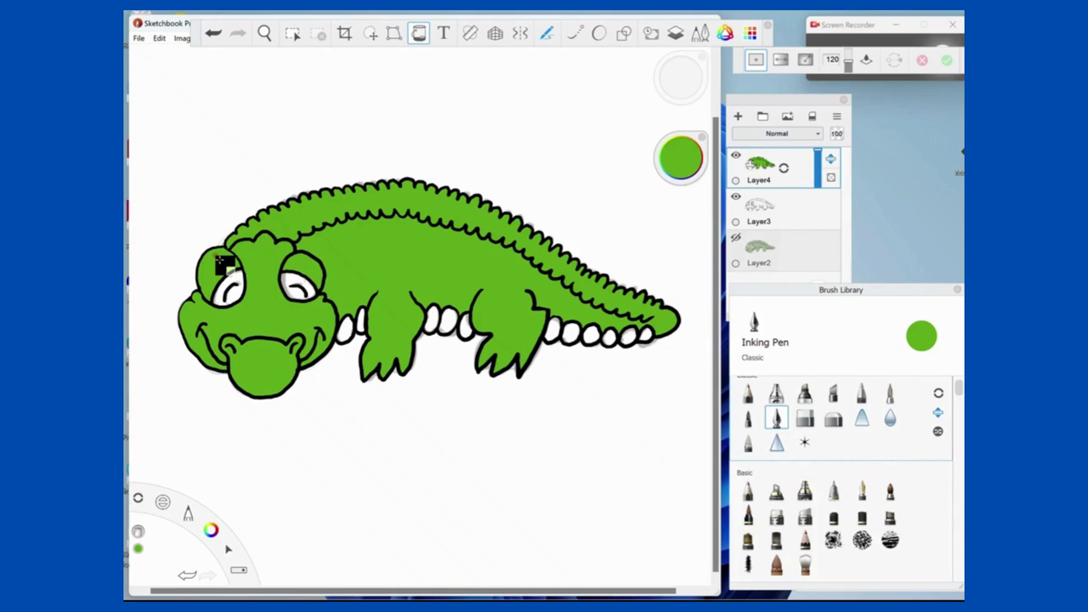
{"action": "left_click", "coordinate": [680, 157]}
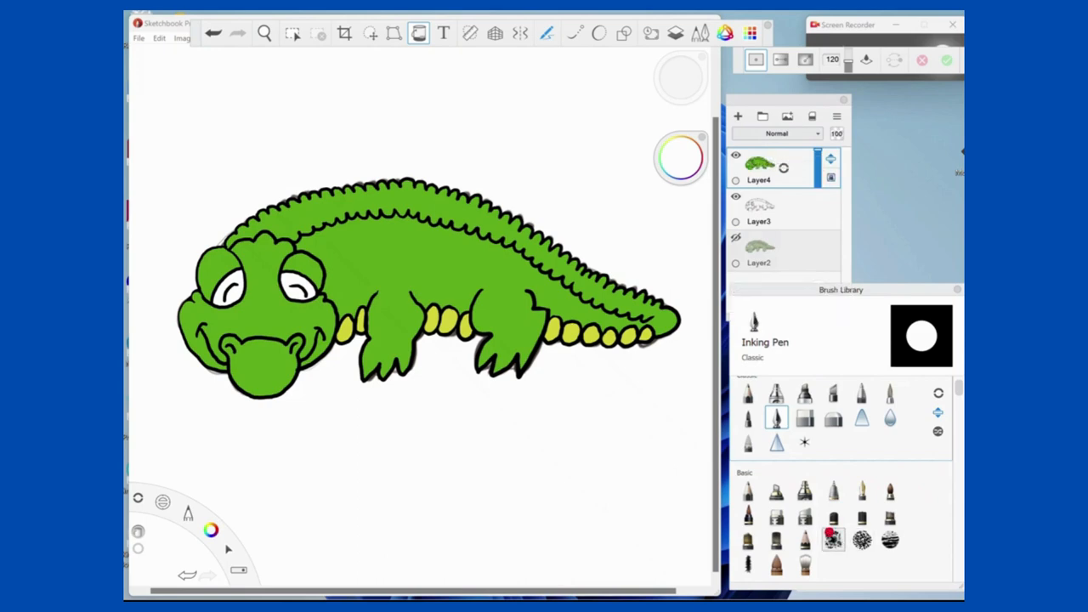
{"action": "left_click", "coordinate": [833, 540]}
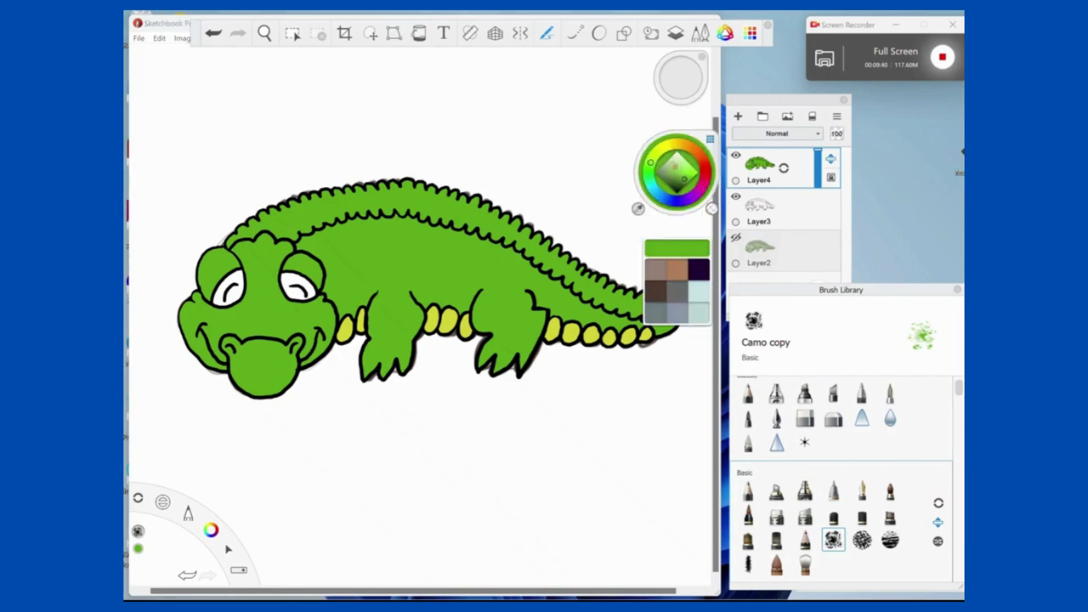
{"action": "left_click", "coordinate": [666, 168]}
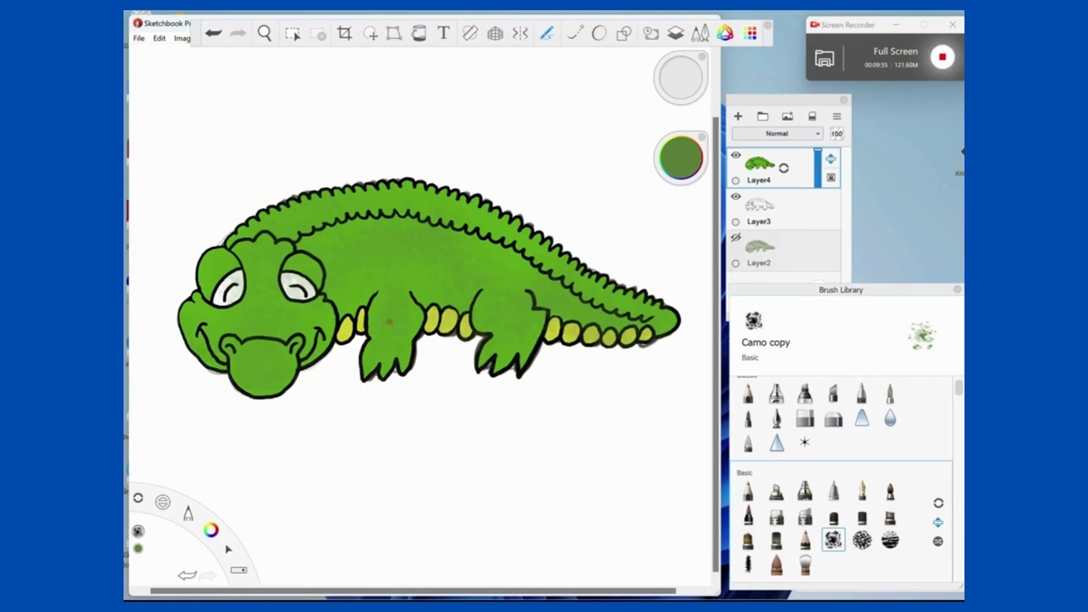
Paint mottled dark green Camo-brush scale texture over the crocodile's body.
{"action": "left_click", "coordinate": [775, 392]}
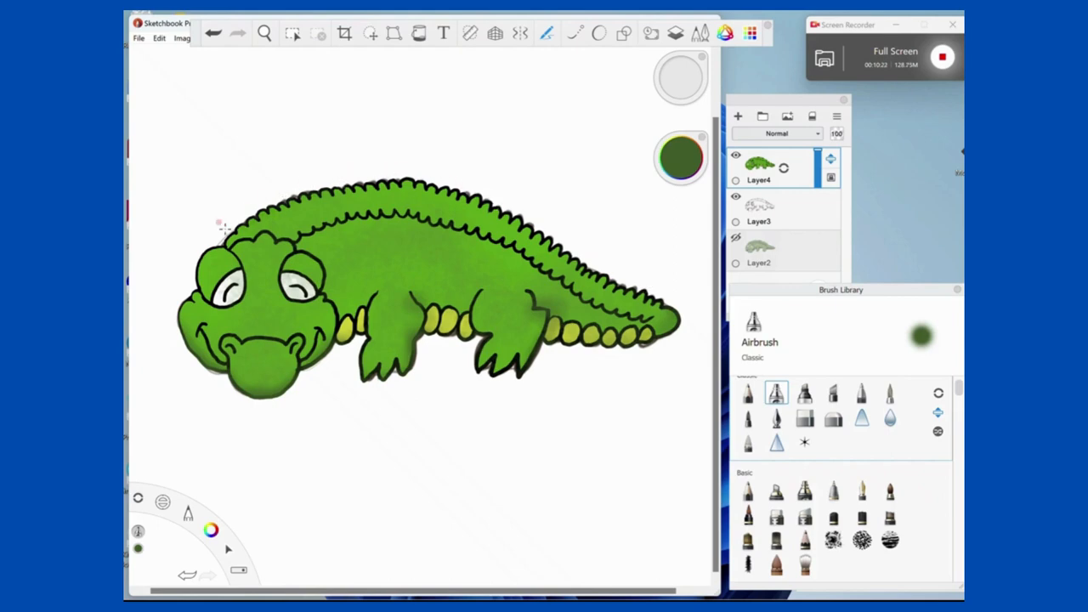
Spray dark green airbrush shading along the outer edges of the head and tail.
{"action": "left_click", "coordinate": [208, 310]}
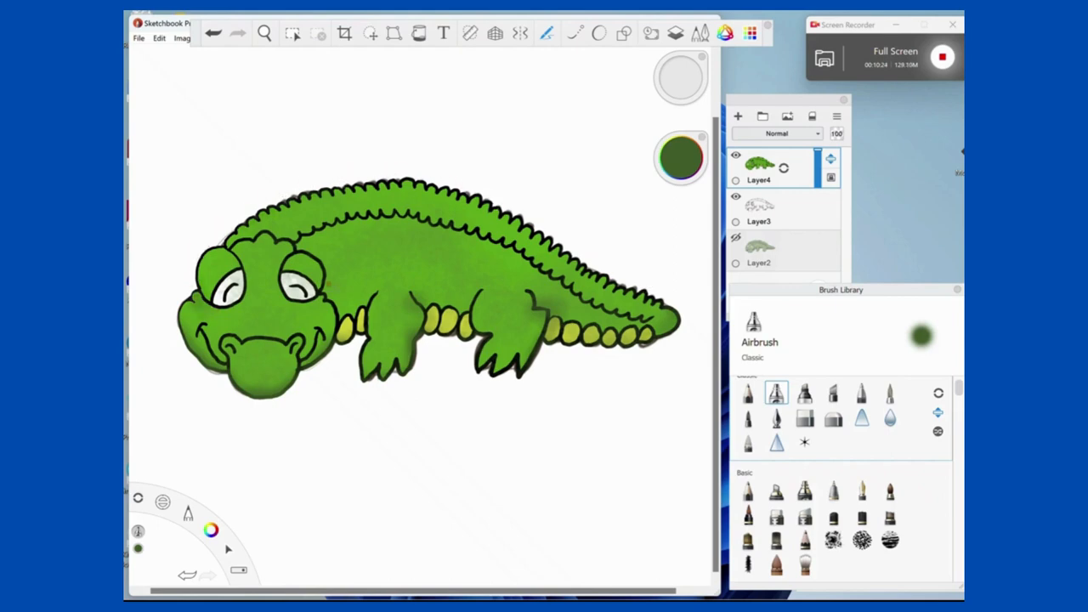